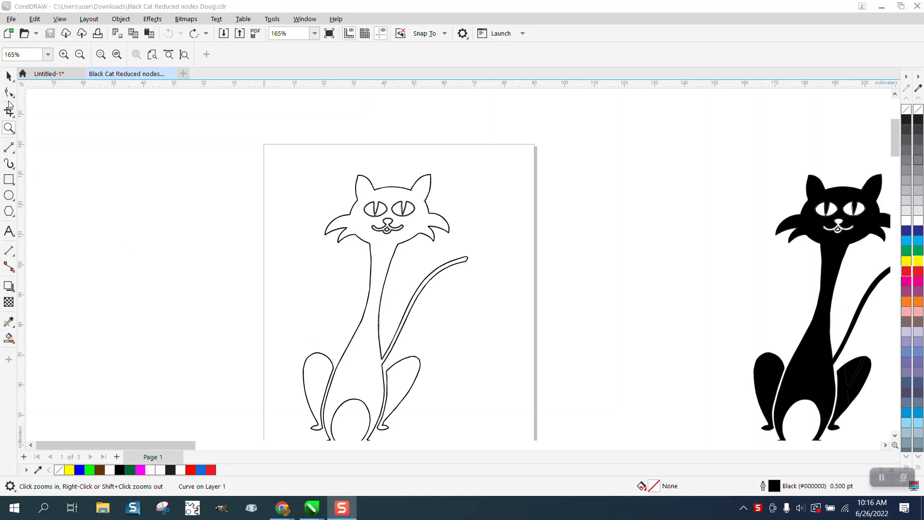
Switch the view to Wireframe so both logo copies show as thin outlines.
left_click(7, 91)
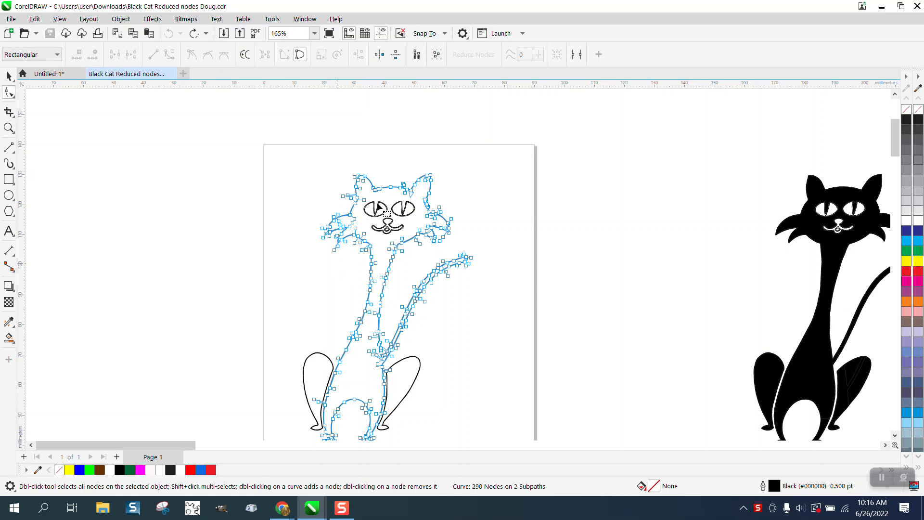
left_click(7, 129)
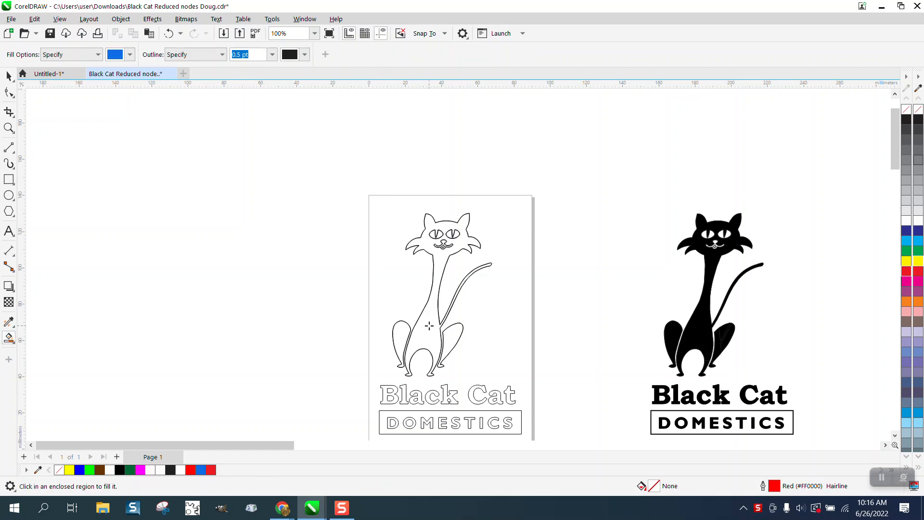
left_click(429, 326)
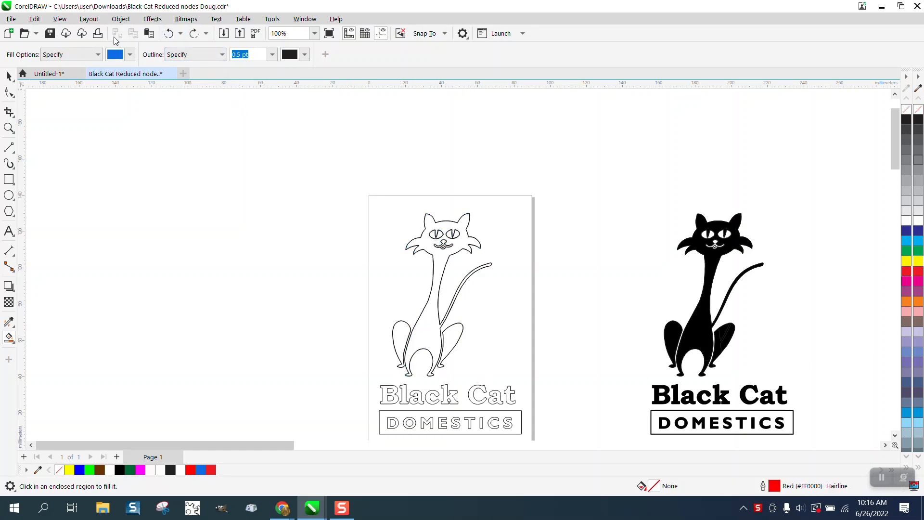
left_click(58, 20)
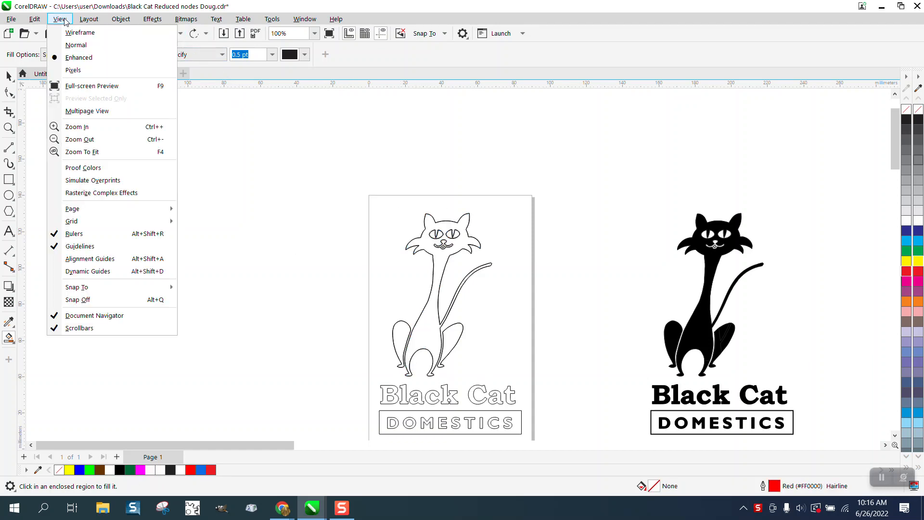
left_click(82, 33)
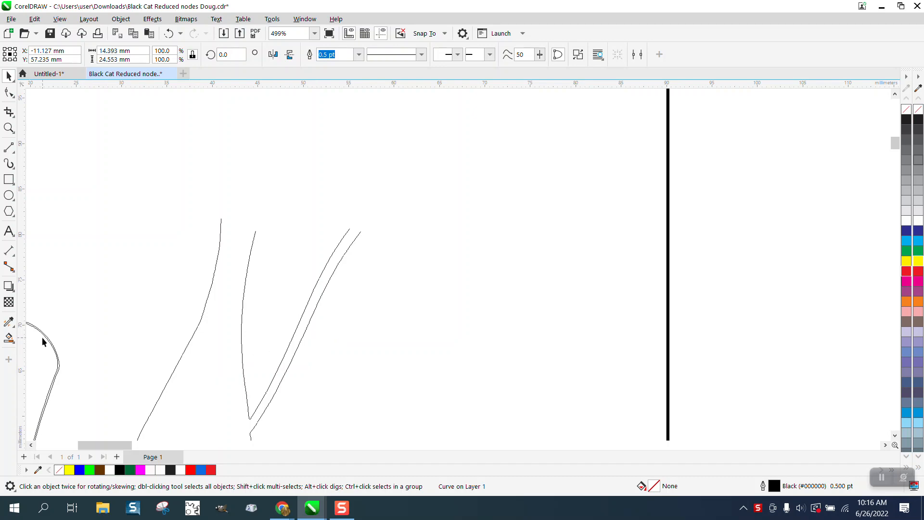
scroll("down", 3)
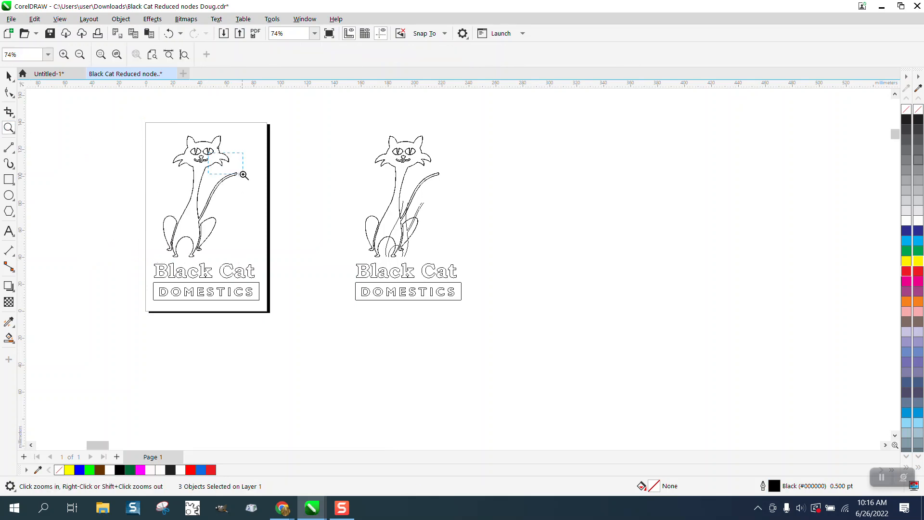
Select the traced cat's right eye and break its curve apart via the Object menu.
left_click(240, 175)
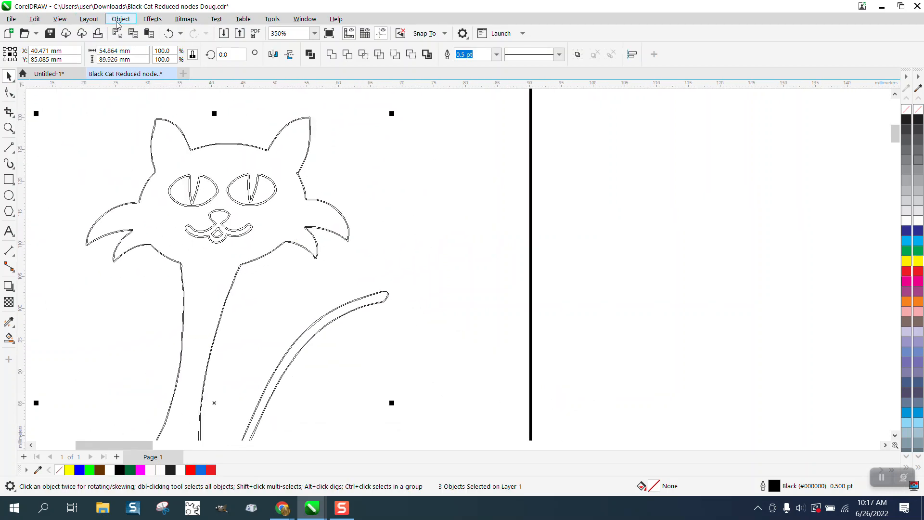
left_click(120, 18)
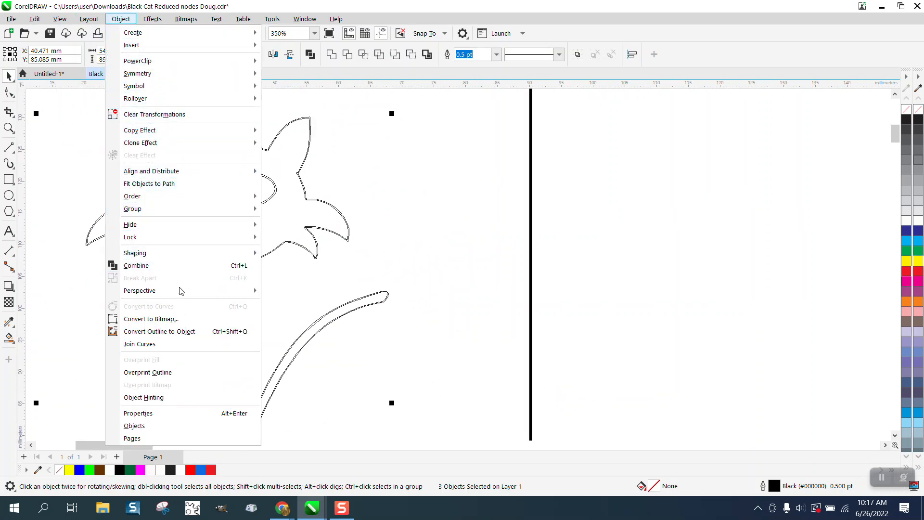
mouse_move(137, 208)
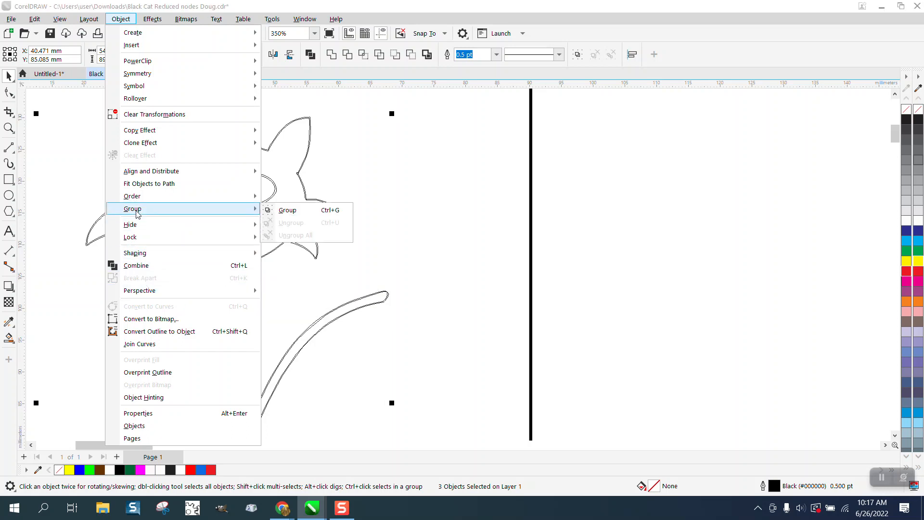
left_click(287, 209)
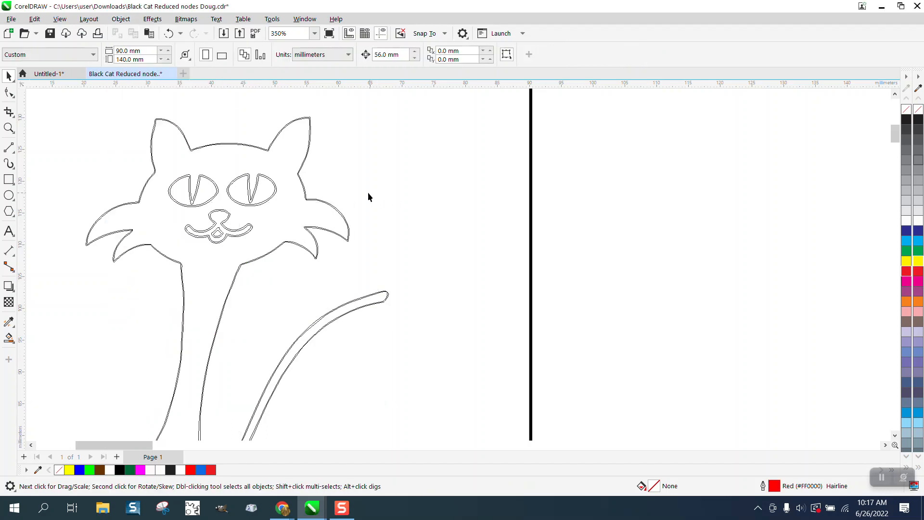
left_click(252, 190)
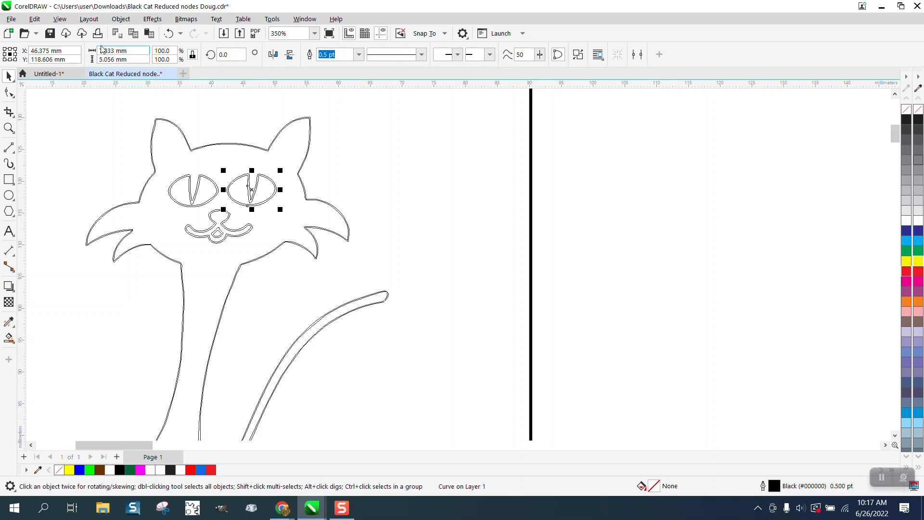
left_click(123, 18)
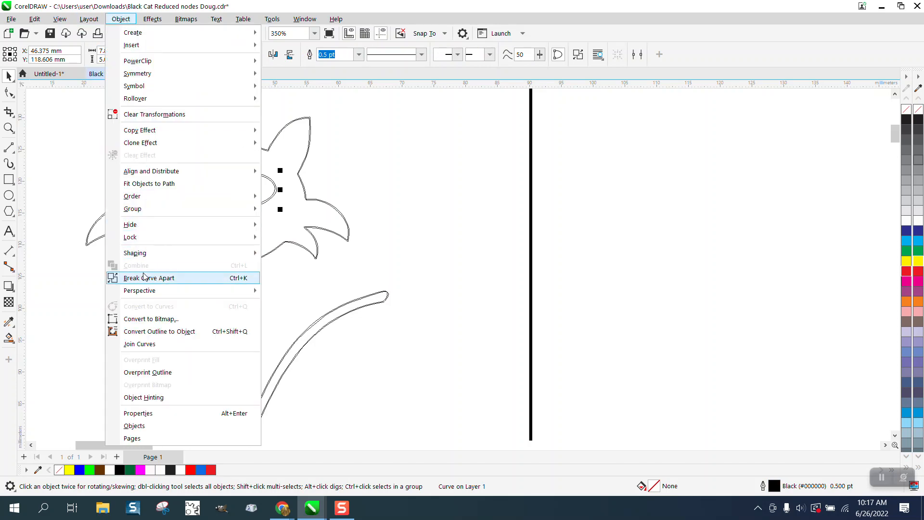
left_click(148, 278)
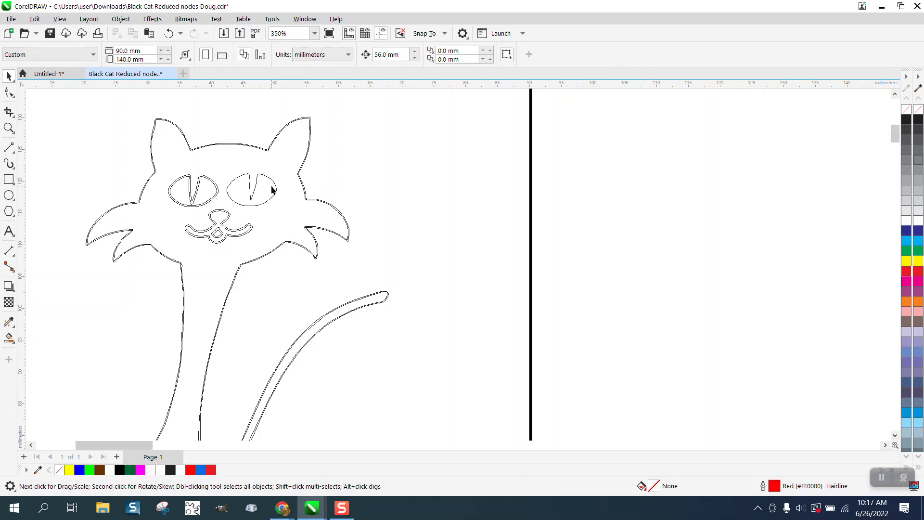
Zoom back out to view the whole traced cat.
left_click(8, 128)
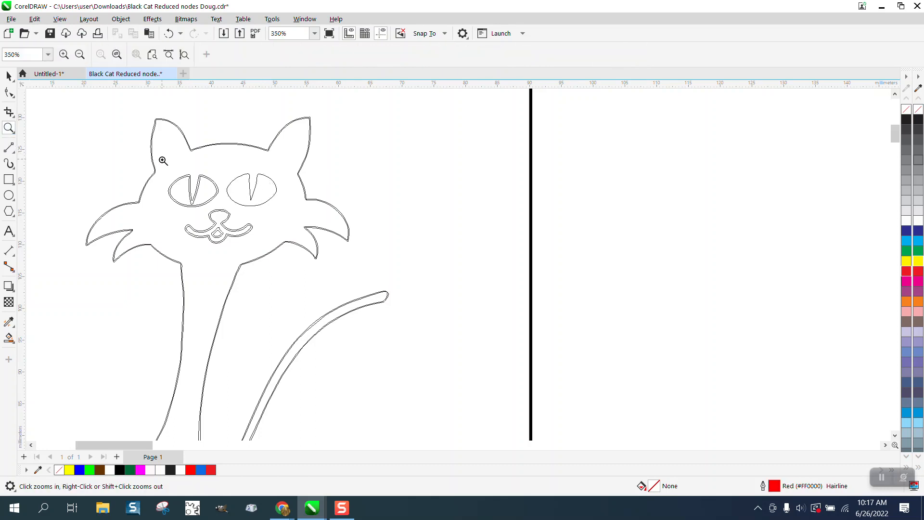
left_click(162, 161)
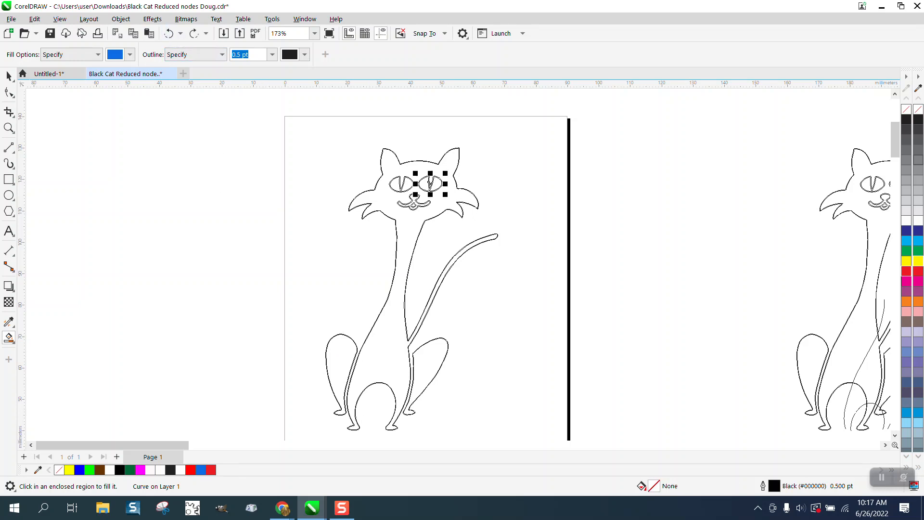
Return to the Enhanced view and give the traced cat's outline a red colour.
left_click(60, 18)
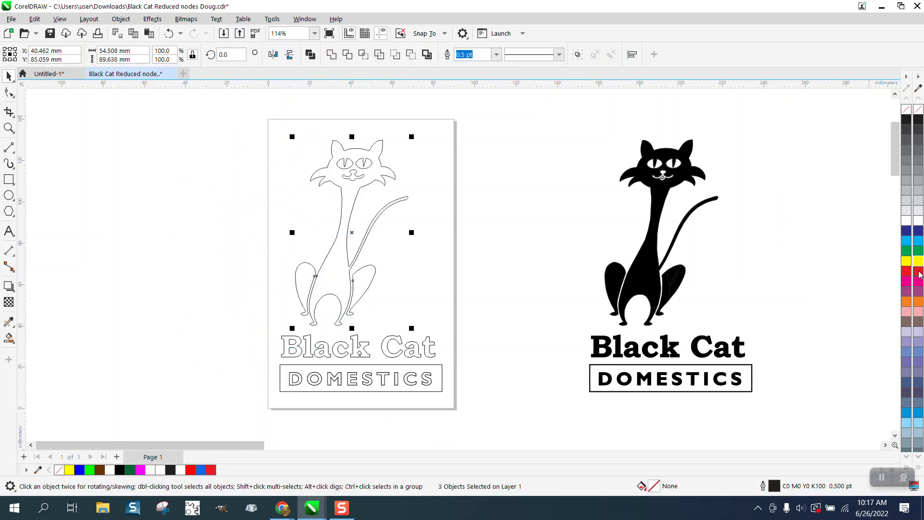
left_click(908, 273)
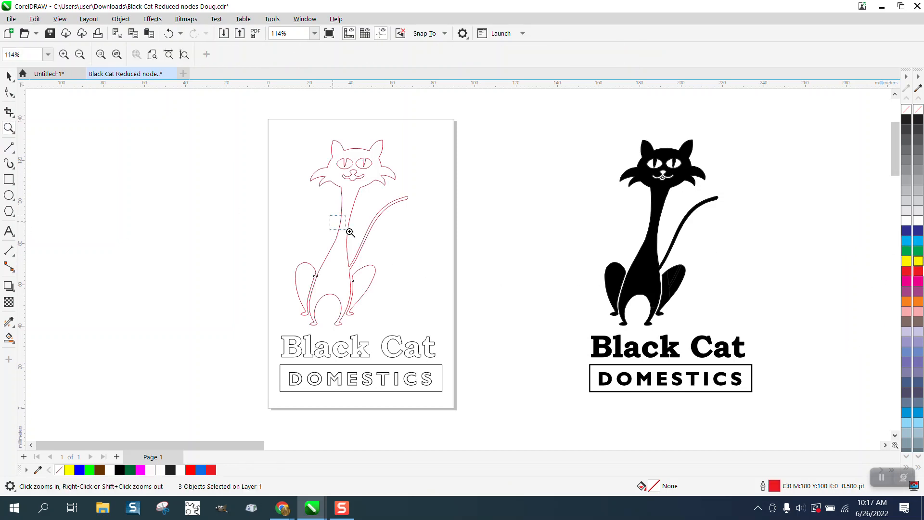
left_click(350, 232)
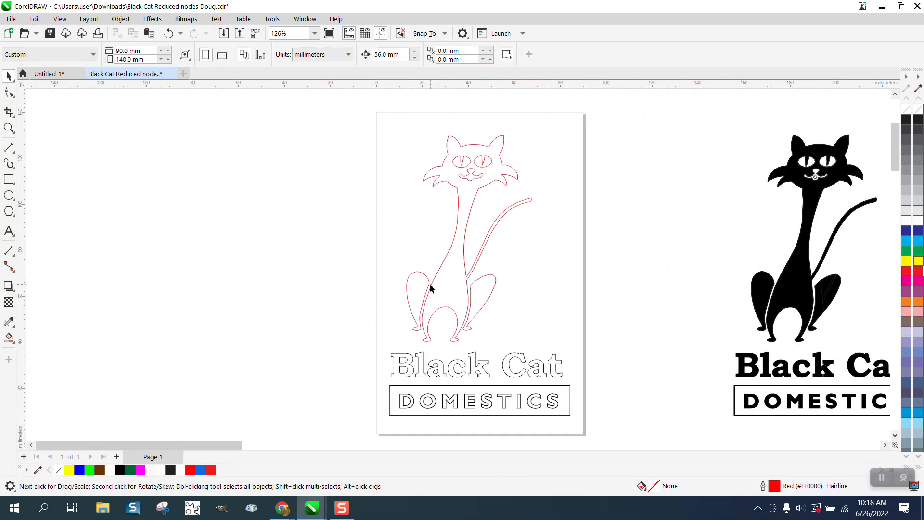
Drag a foot piece of the cat out beside the page and zoom in on it.
left_click_drag(431, 288, 289, 301)
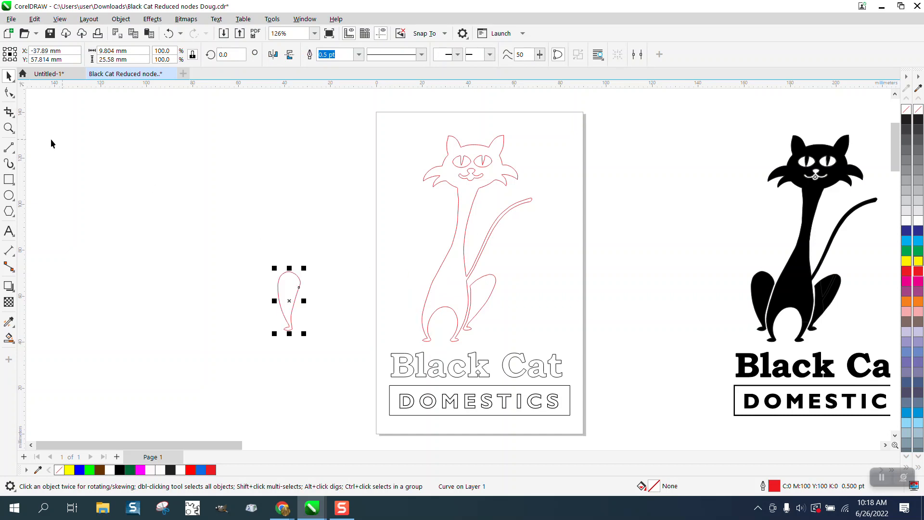
left_click(7, 93)
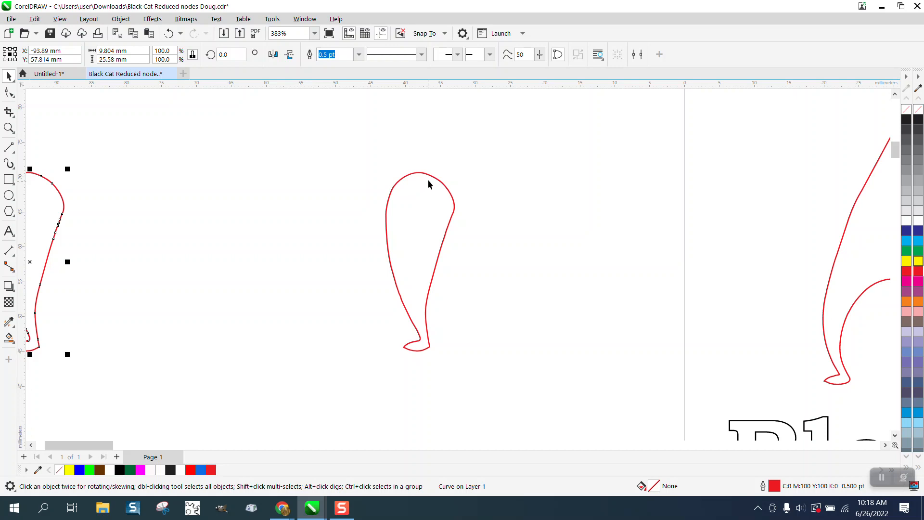
left_click(8, 128)
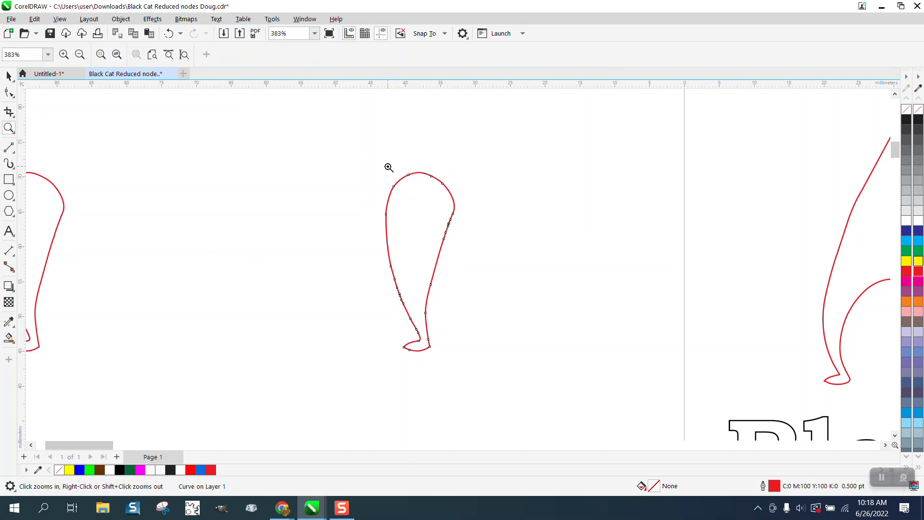
left_click(389, 167)
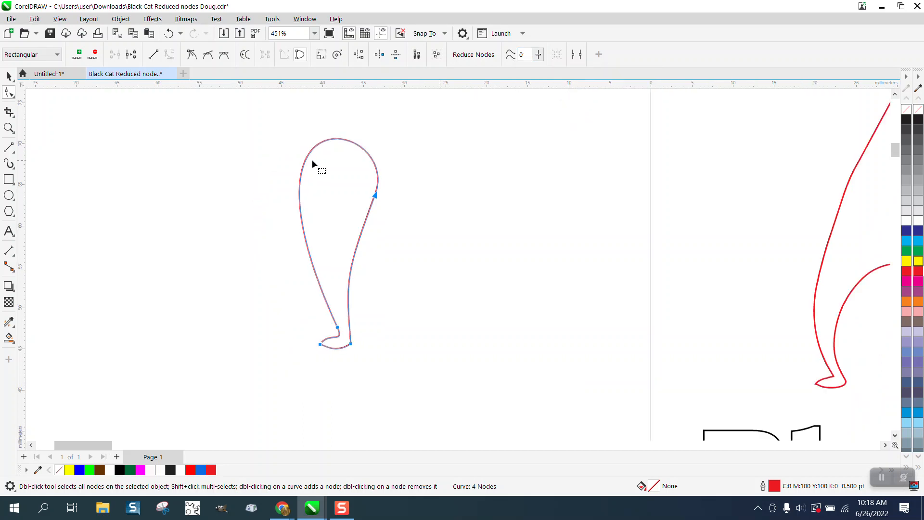
mouse_move(523, 429)
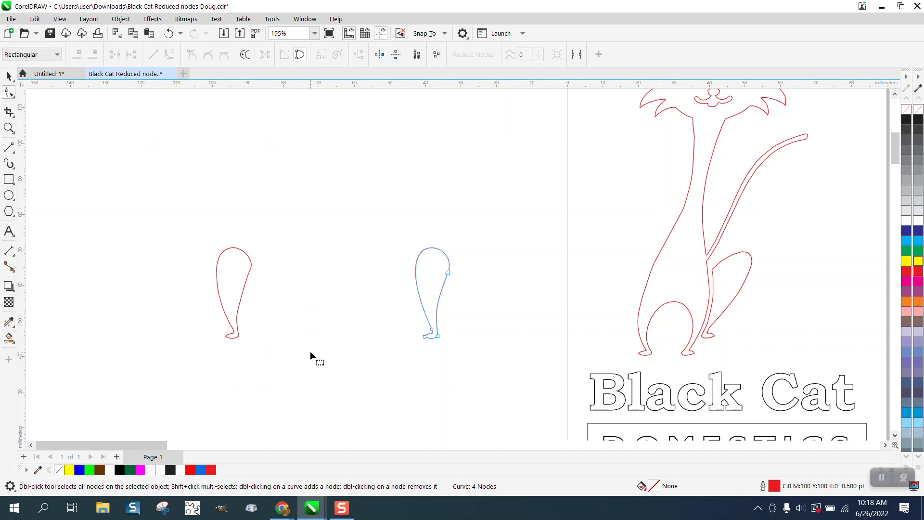
Redraw the leg as a smooth four-node teardrop curve and select it.
left_click(244, 289)
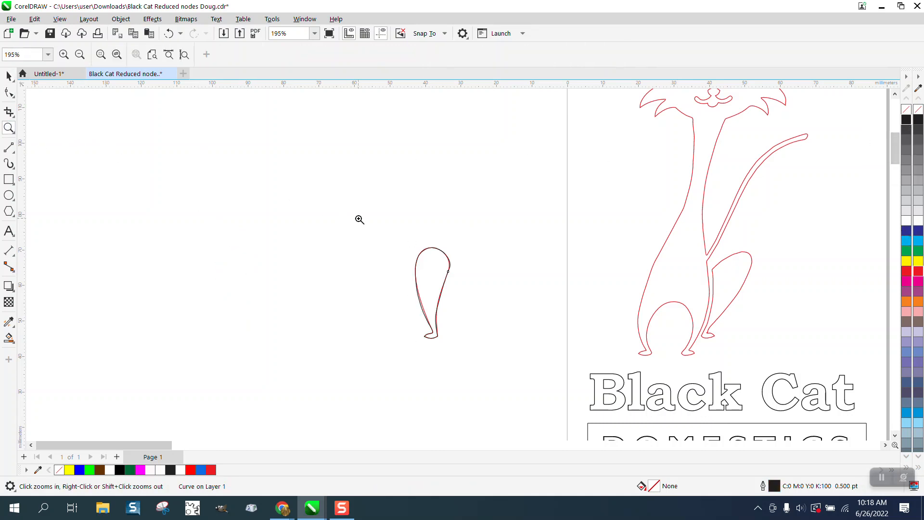
left_click(359, 219)
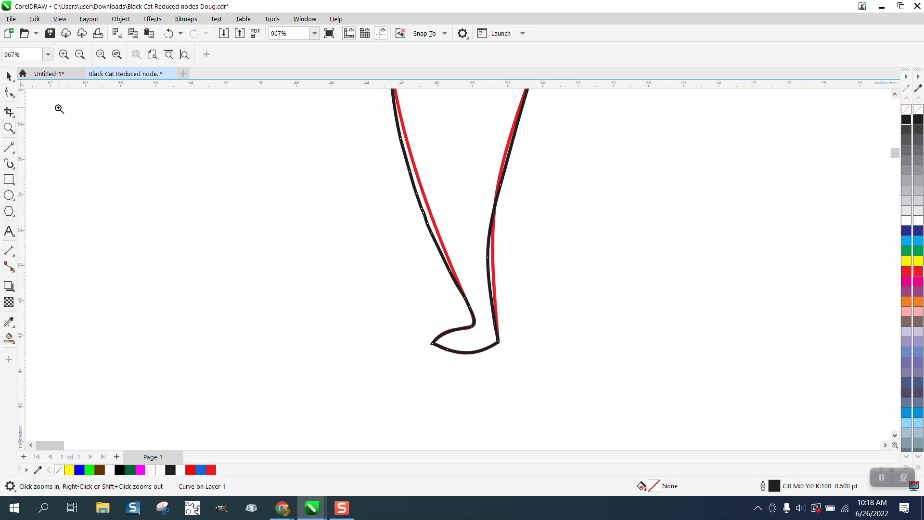
left_click(6, 92)
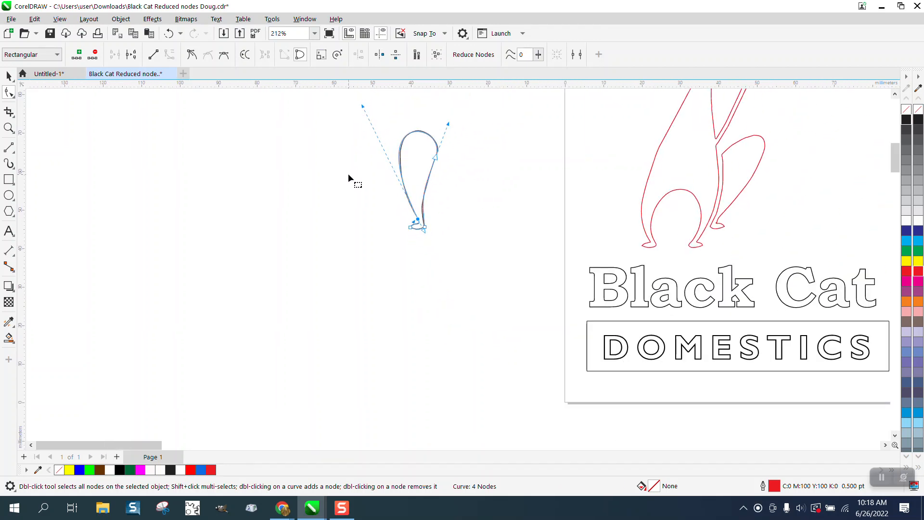
left_click(7, 90)
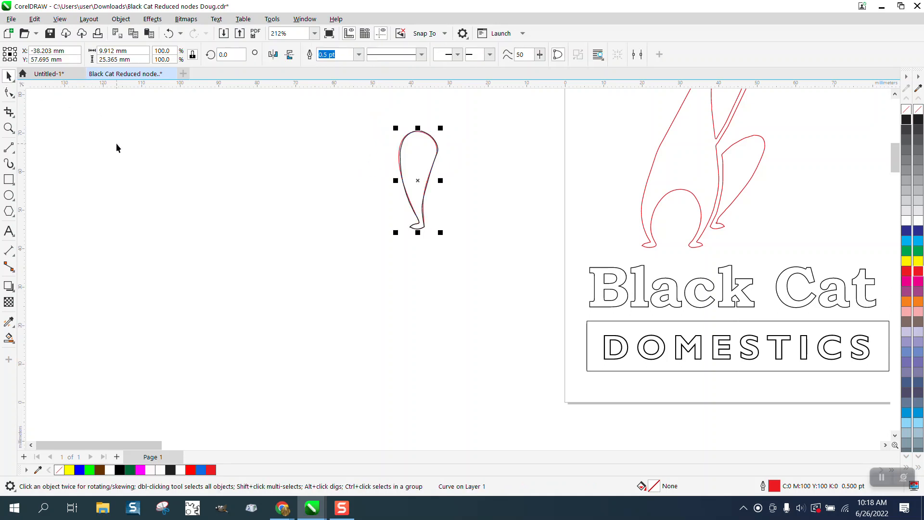
Move the four-node curve onto the cat's leg and set the original 25-node outline aside.
left_click_drag(416, 180, 632, 180)
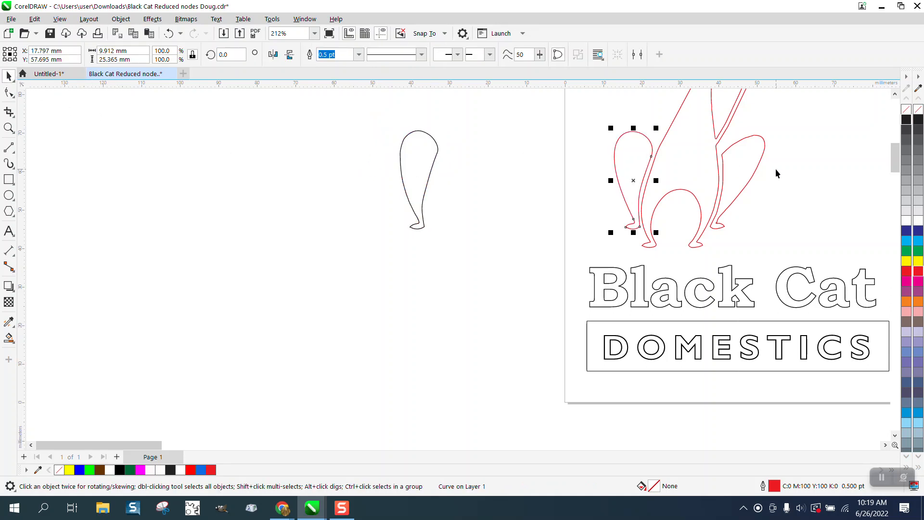
left_click_drag(632, 180, 306, 182)
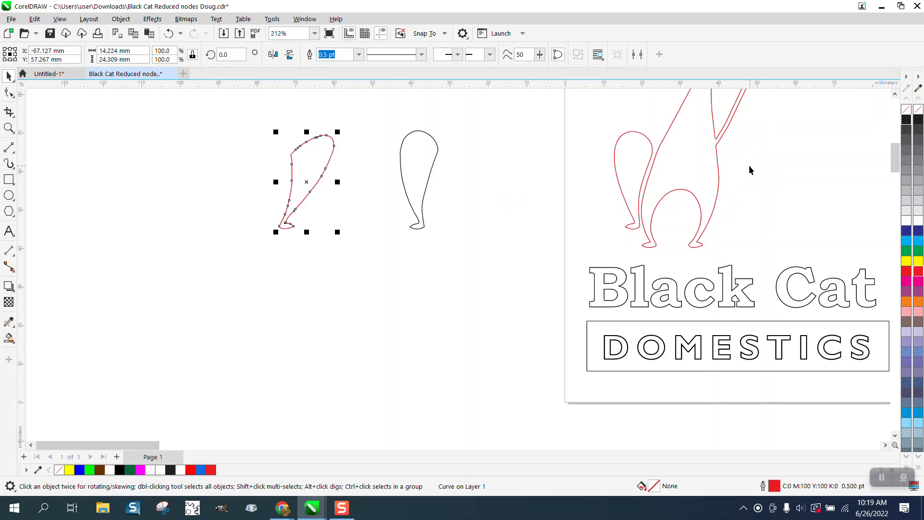
left_click(420, 179)
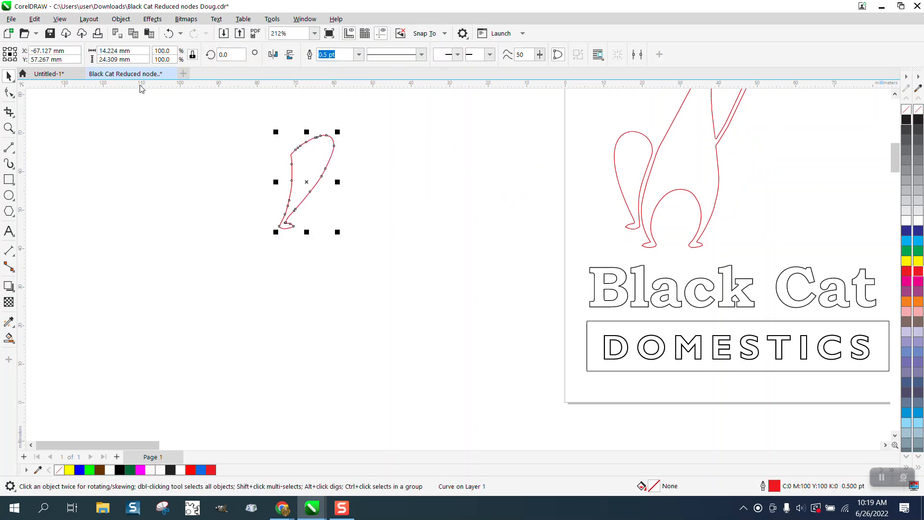
left_click(7, 92)
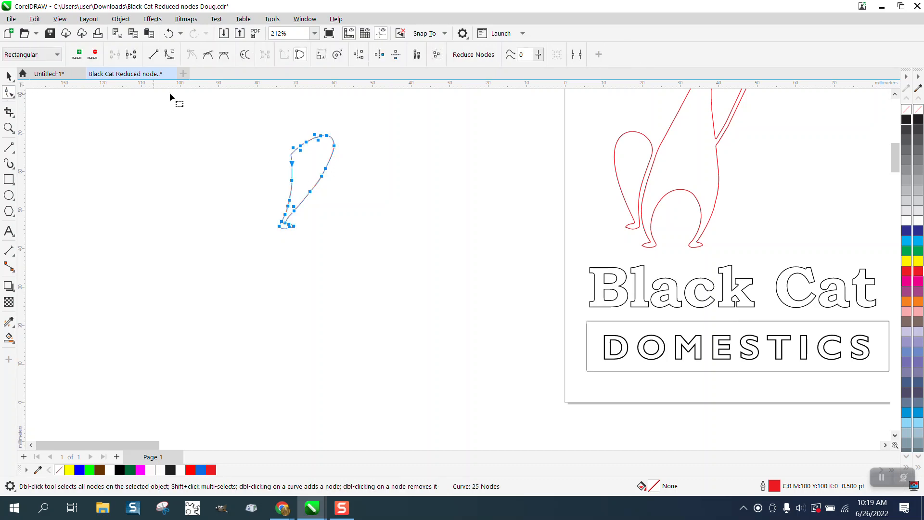
mouse_move(543, 98)
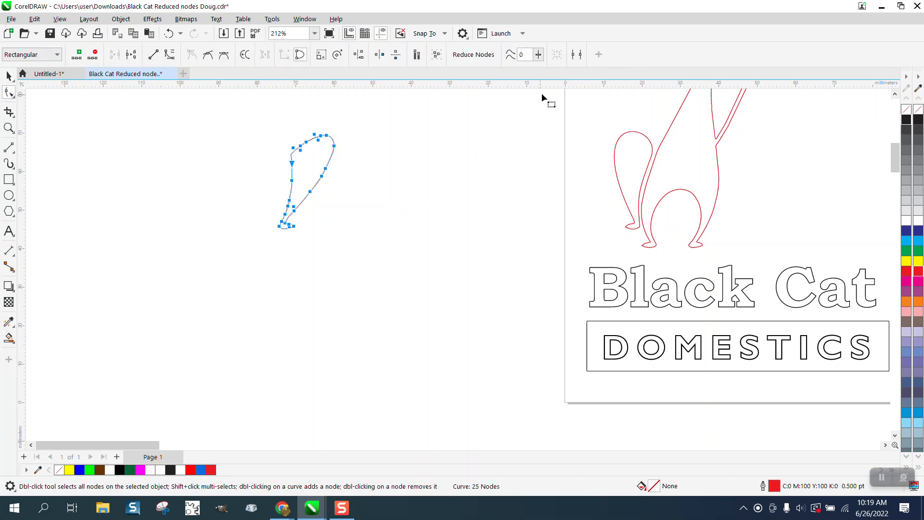
left_click(522, 54)
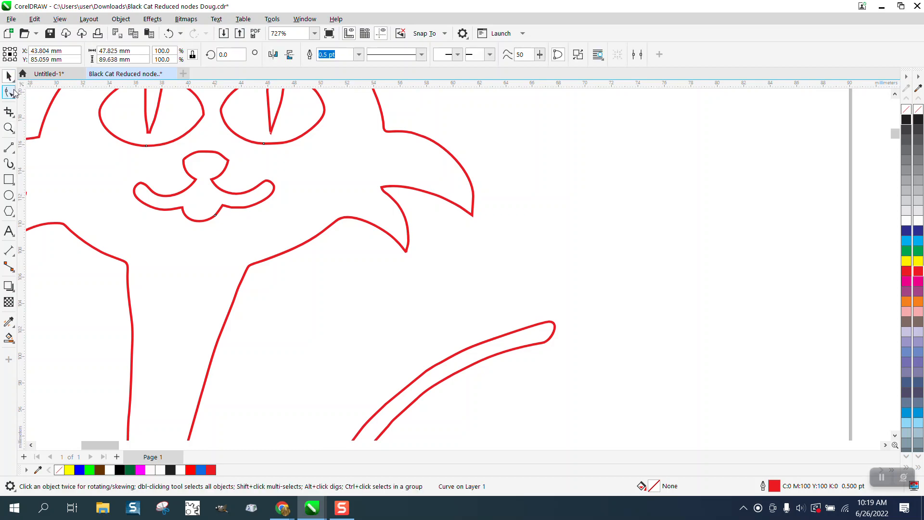
Show the nodes of the cat's main outline and zoom in on the eyes.
left_click(7, 91)
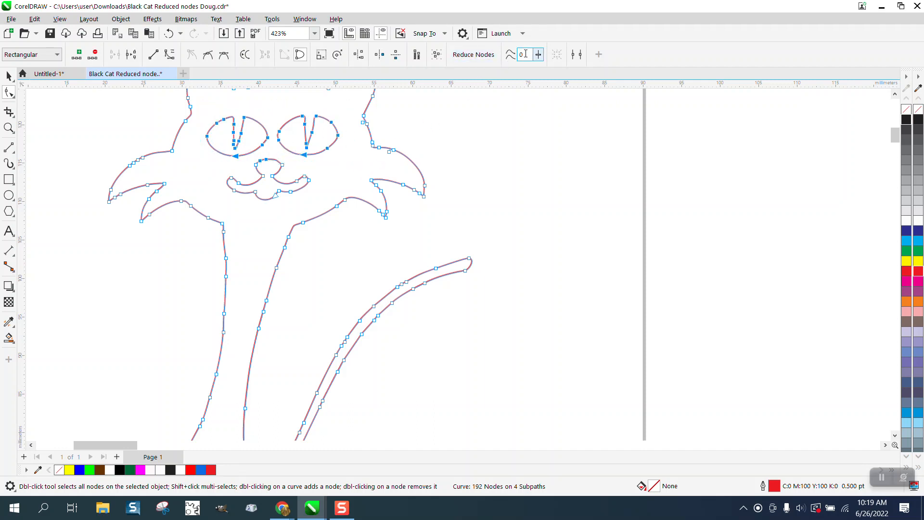
type("20")
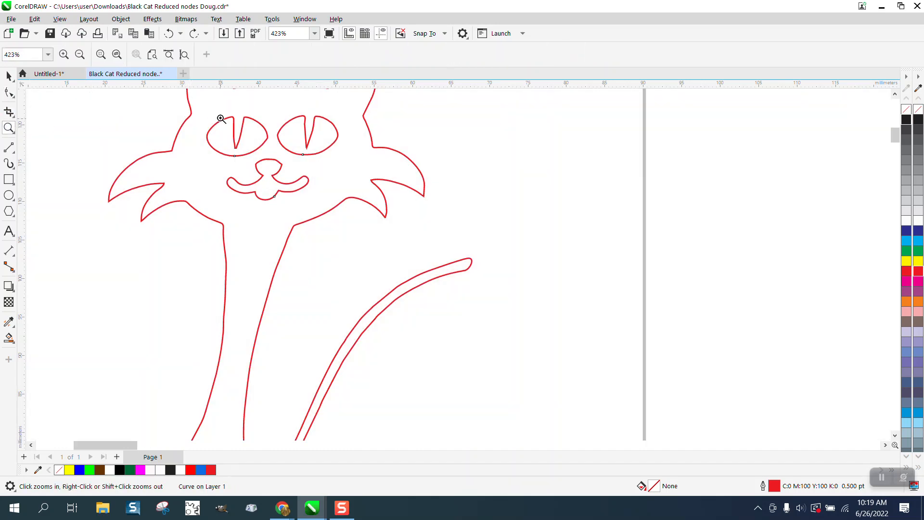
left_click(219, 118)
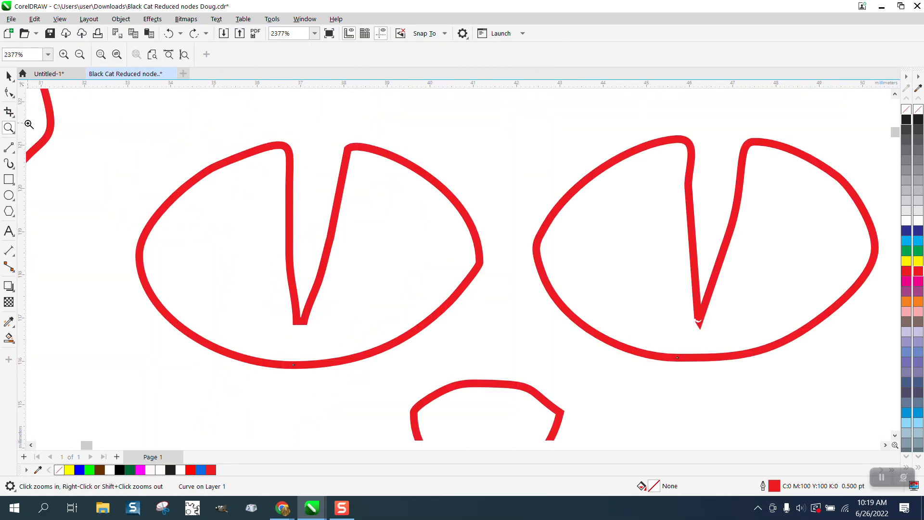
left_click(8, 93)
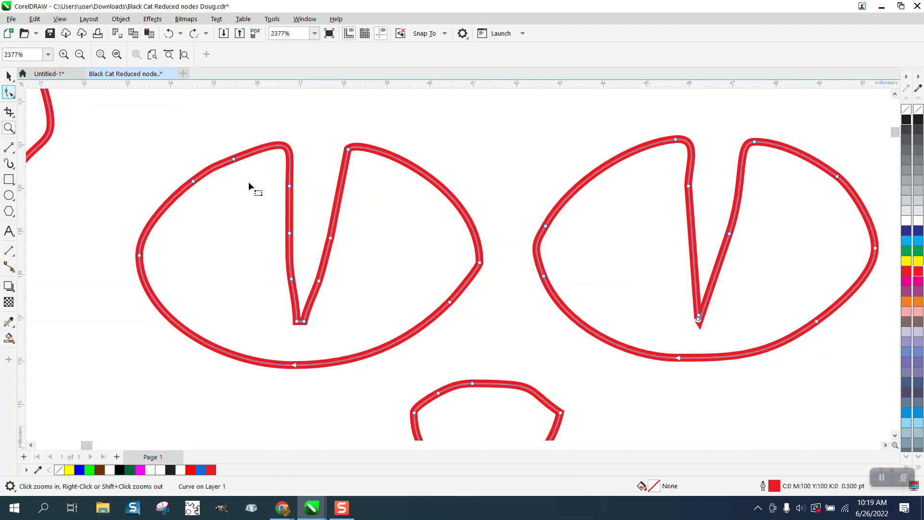
Delete surplus nodes from the left eye and reshape its bottom curve, leaving 185 nodes.
left_click(8, 90)
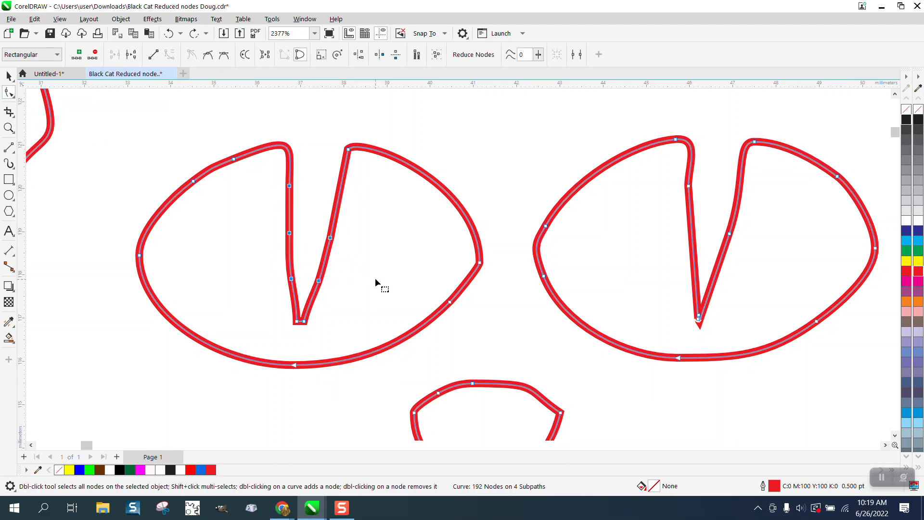
left_click(473, 53)
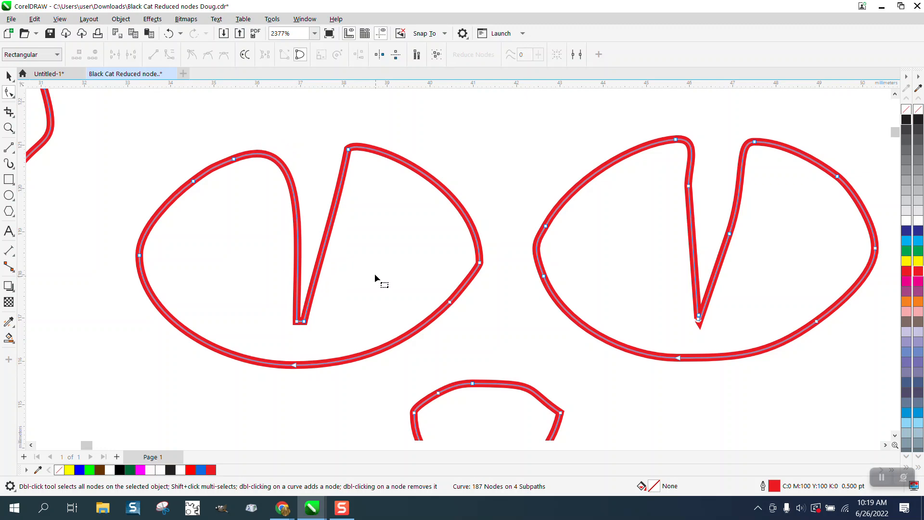
double_click(268, 157)
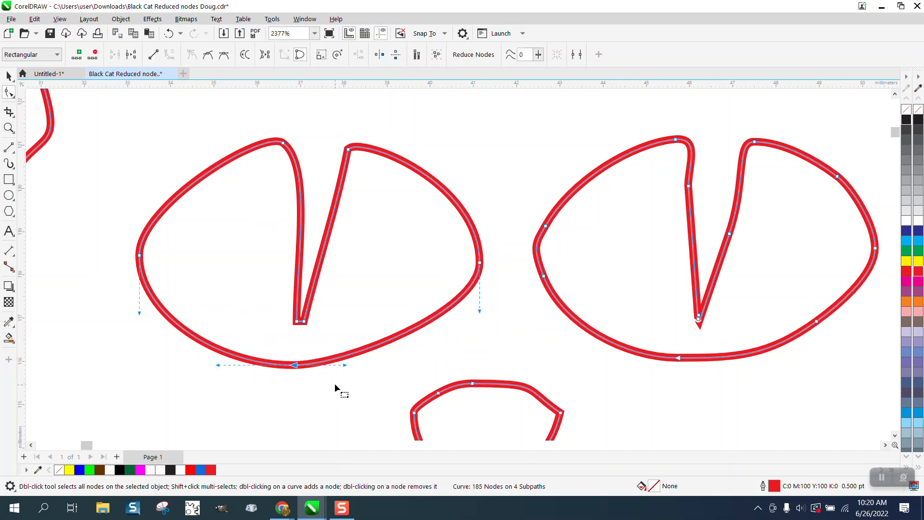
left_click_drag(295, 365, 305, 364)
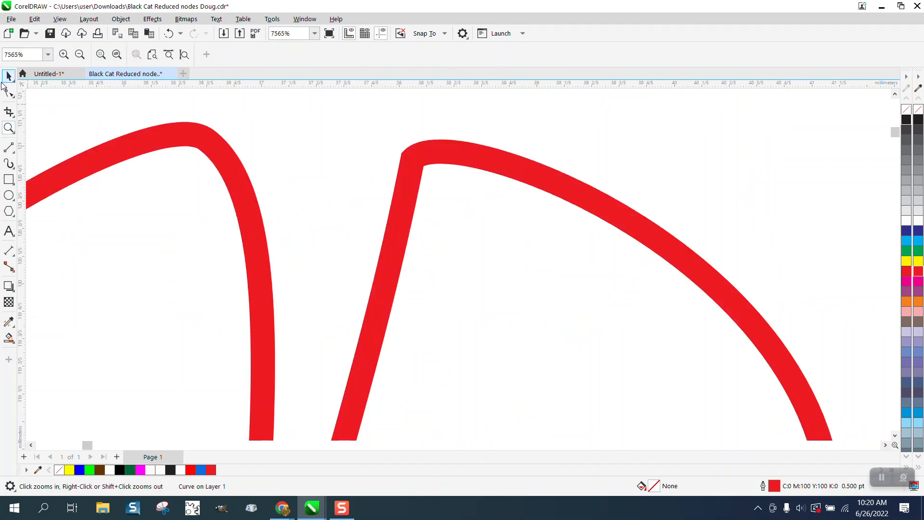
Delete one more node on the face outline, down to 184, and select the whole cat.
left_click(7, 108)
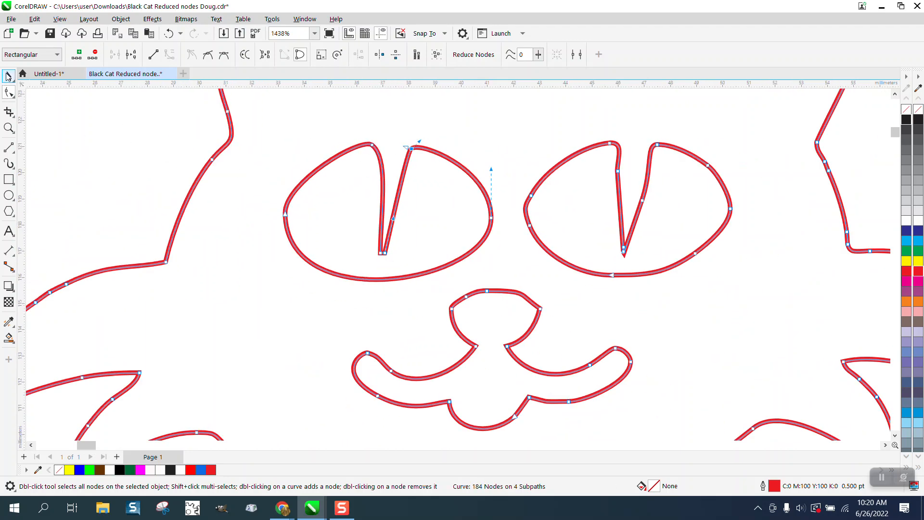
left_click(7, 92)
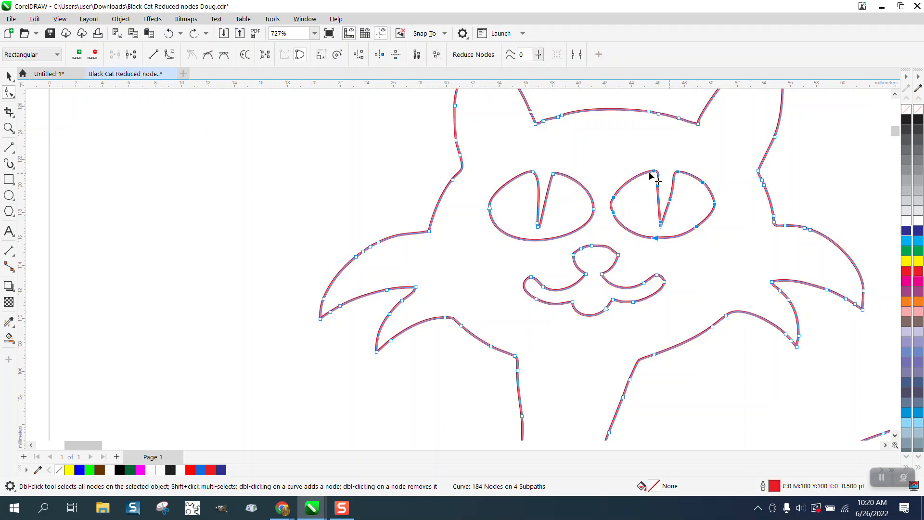
left_click(302, 131)
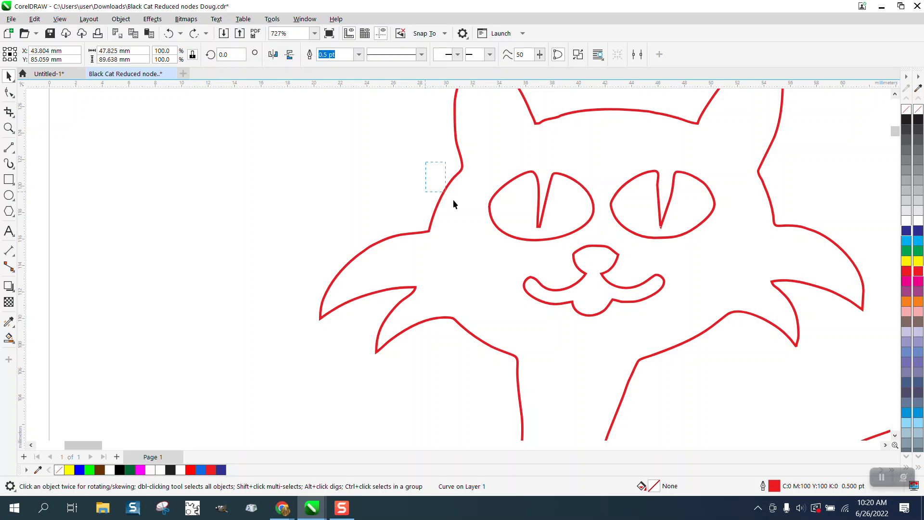
mouse_move(590, 220)
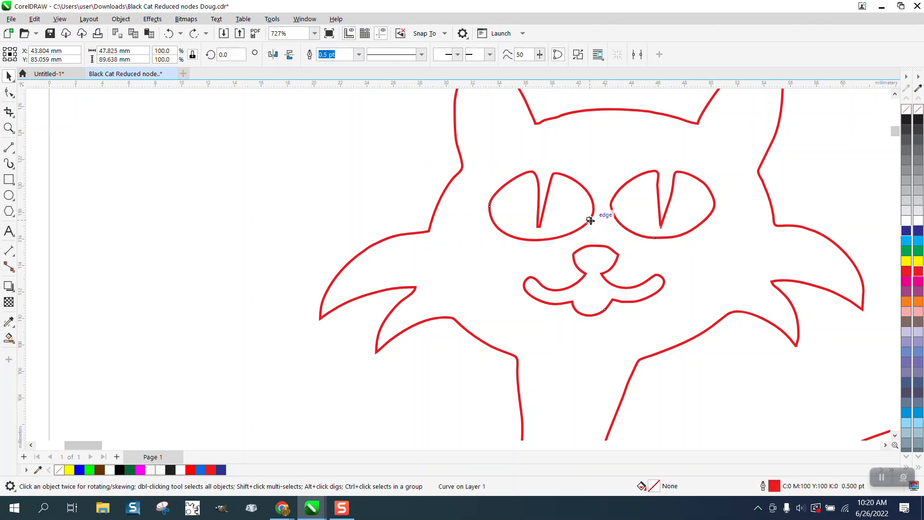
Break the cat curve apart so the nose-and-mouth becomes its own 16-node curve.
left_click(124, 18)
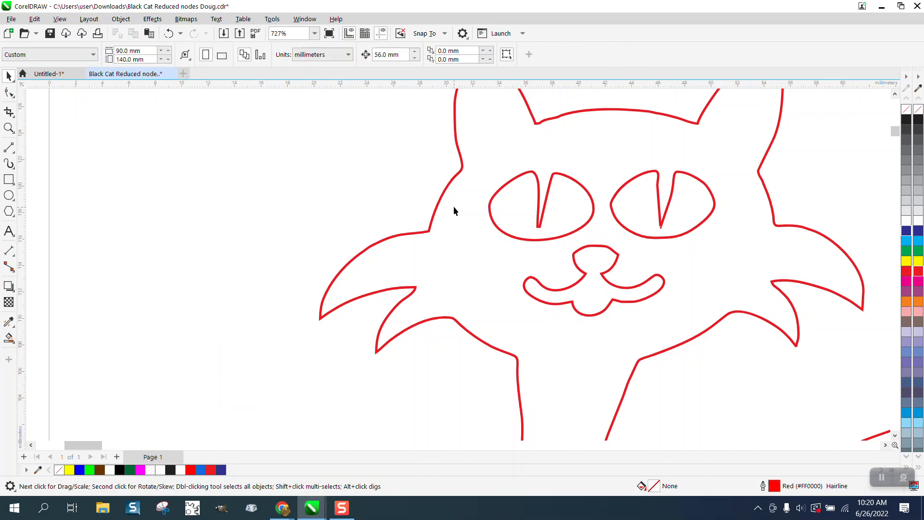
mouse_move(587, 225)
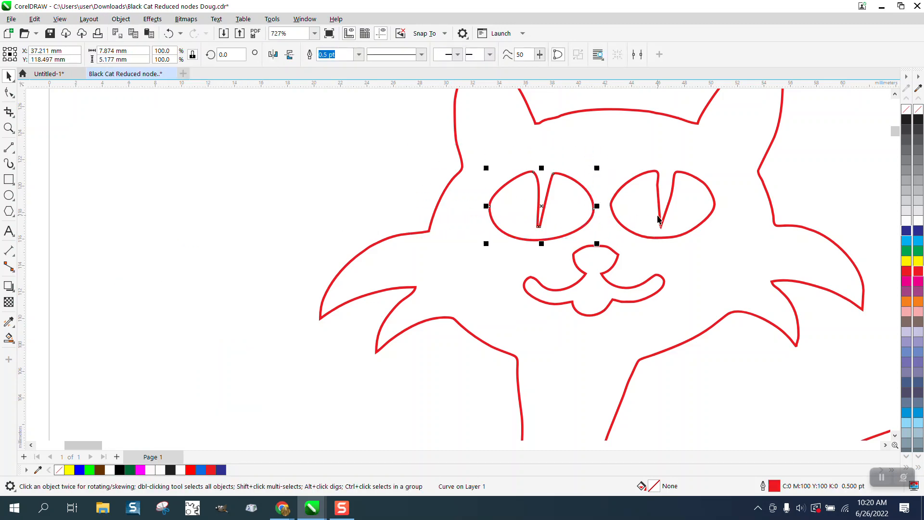
left_click_drag(540, 206, 662, 206)
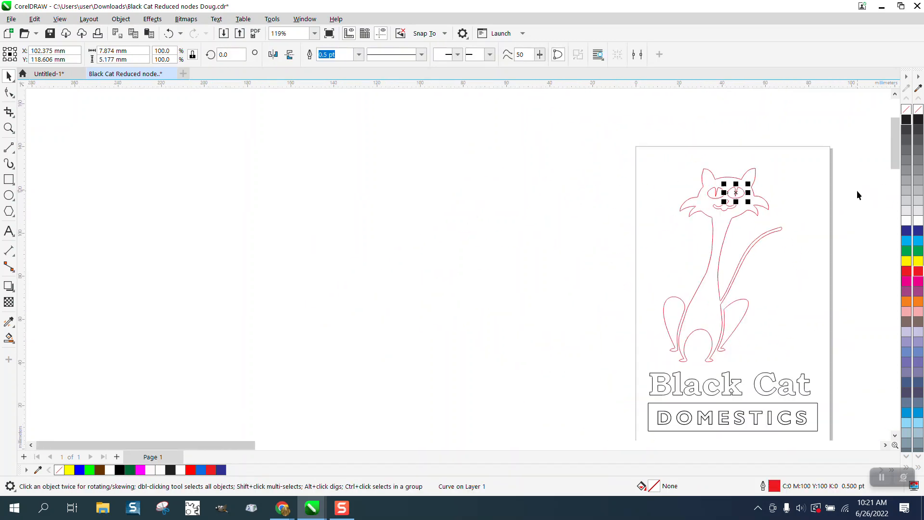
left_click(8, 129)
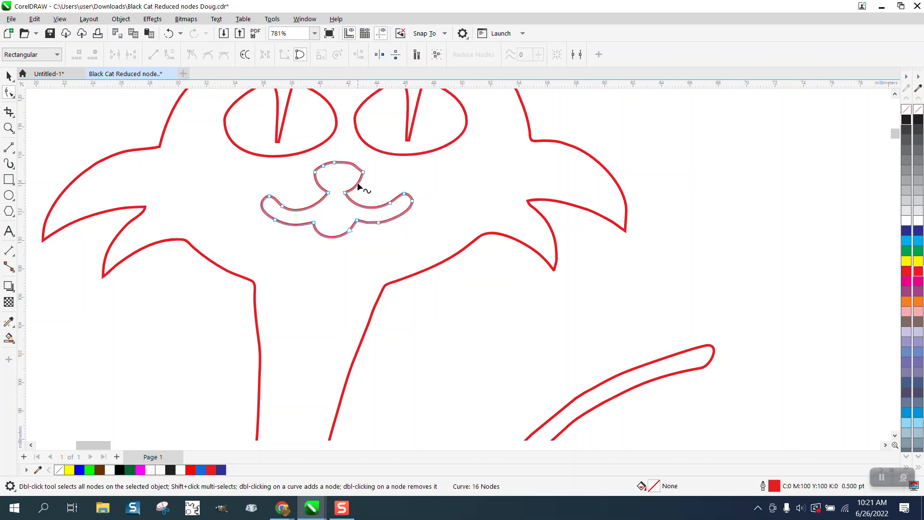
left_click(9, 128)
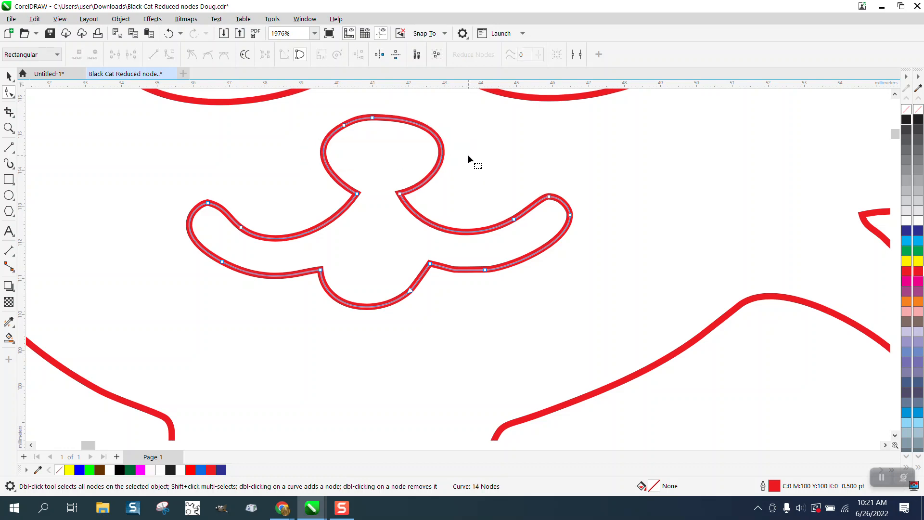
mouse_move(532, 256)
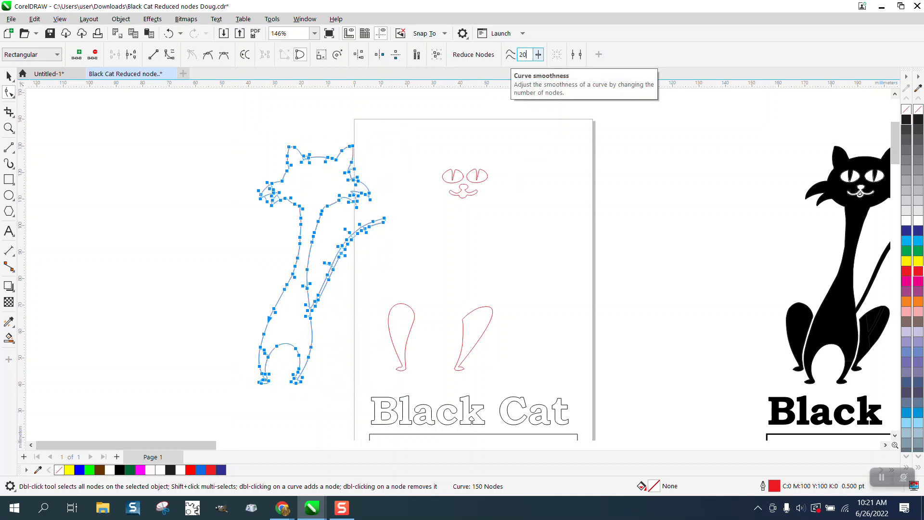
Reduce the cat's body-and-tail outline from 150 nodes to 30.
left_click(510, 54)
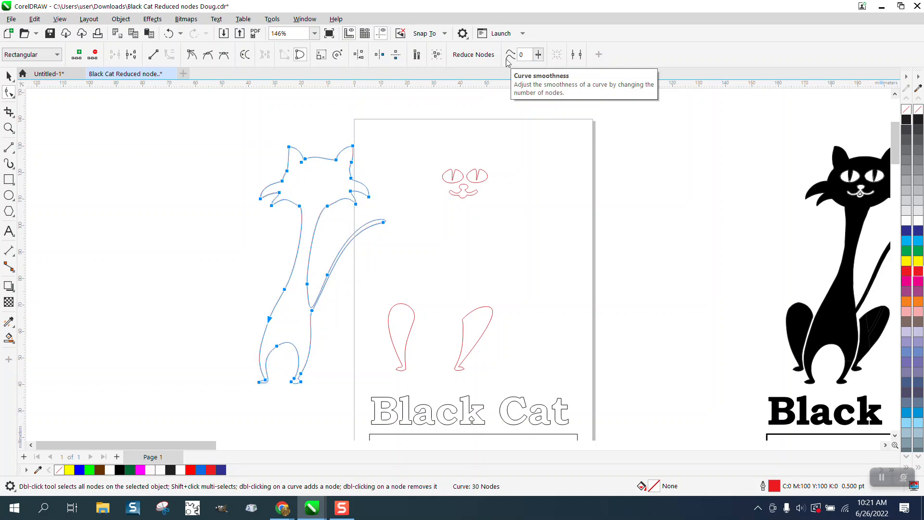
mouse_move(508, 96)
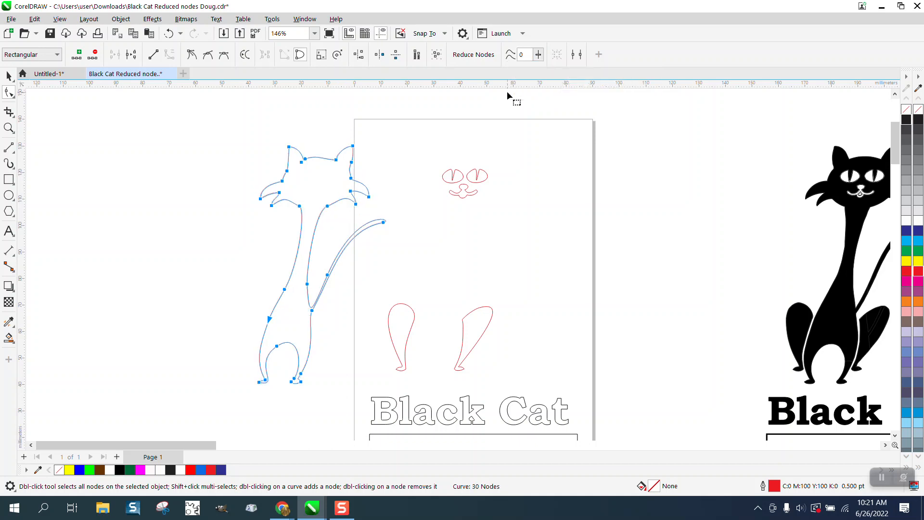
mouse_move(166, 34)
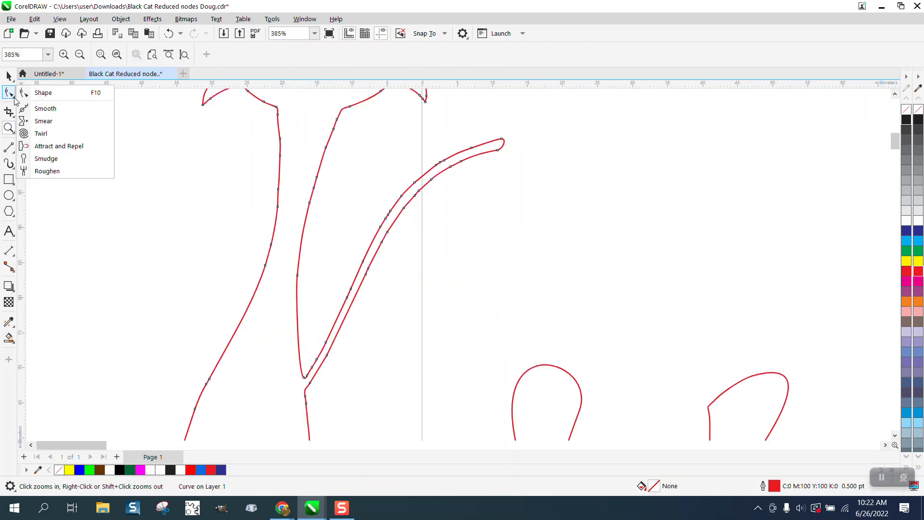
Brush the Smooth tool along the tail-leg join, left whisker and tail curve.
left_click(43, 93)
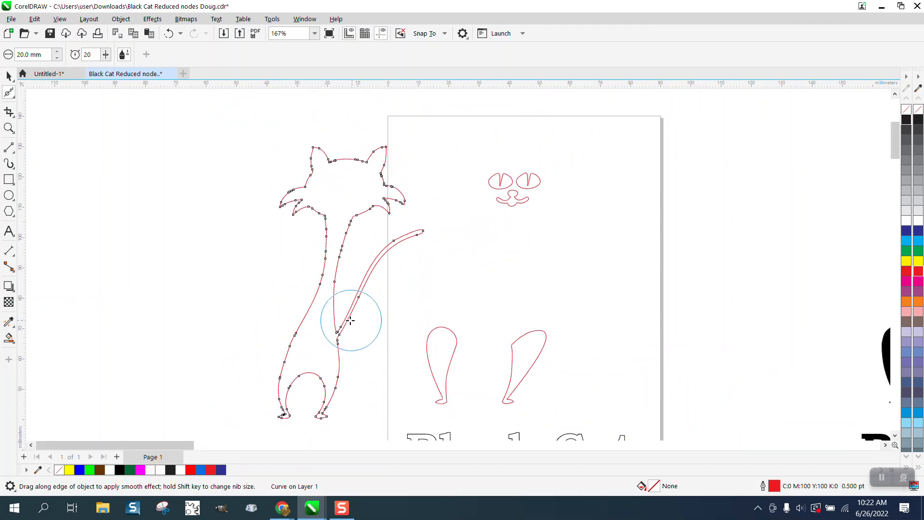
left_click_drag(350, 321, 328, 269)
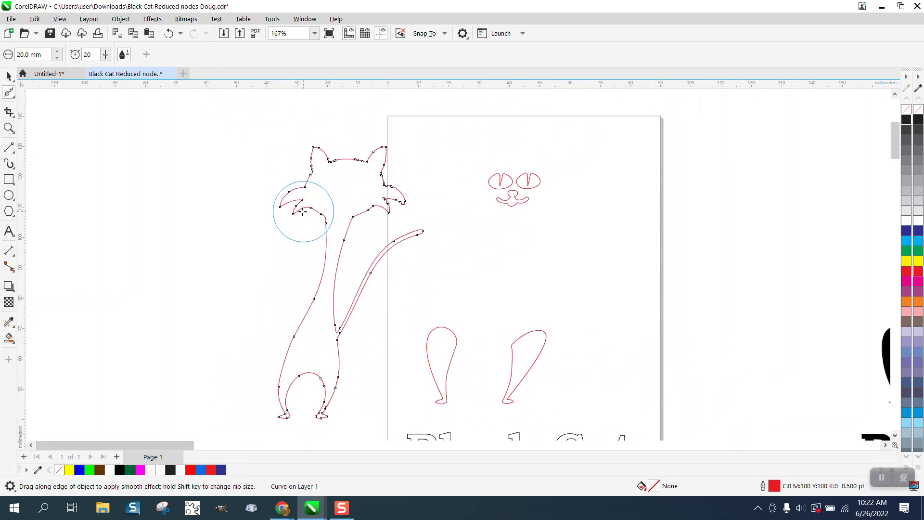
left_click_drag(303, 211, 359, 158)
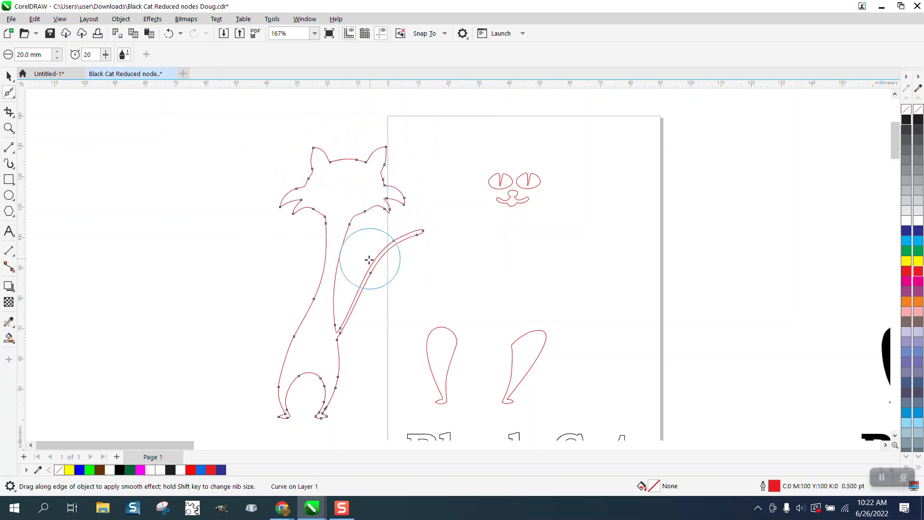
left_click_drag(369, 259, 290, 385)
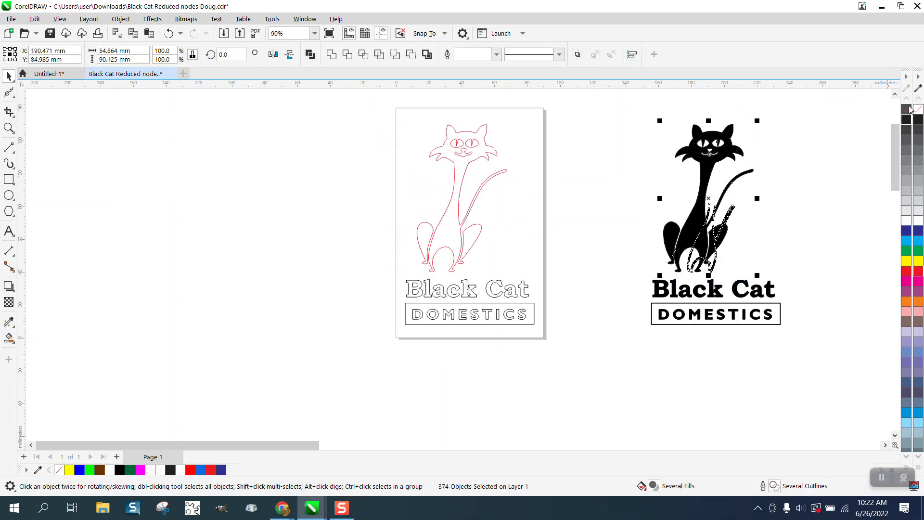
Set the original black cat to No Fill, inspect its curve nodes, then select the red traced cat pieces.
left_click(919, 96)
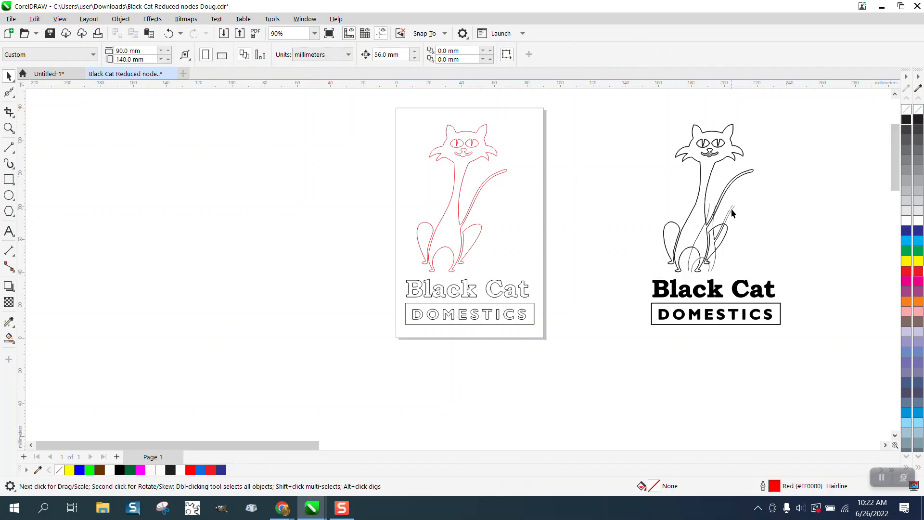
left_click(732, 212)
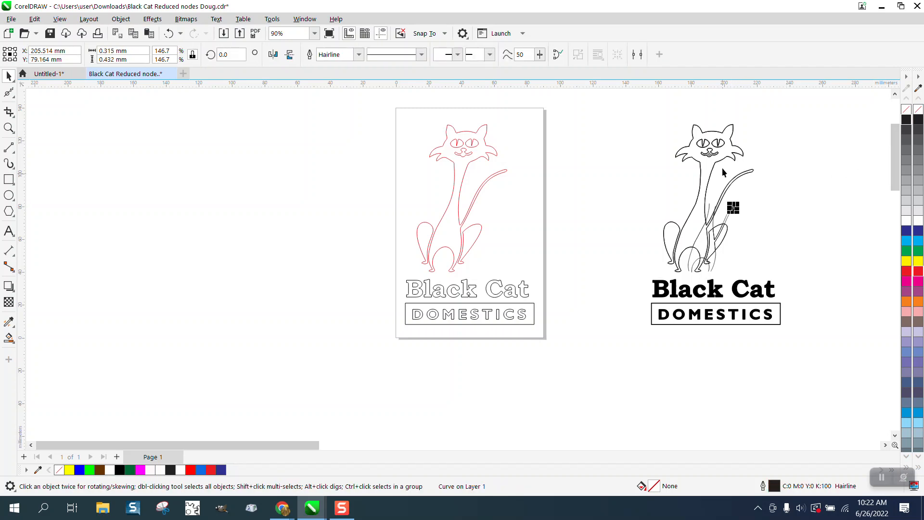
mouse_move(21, 110)
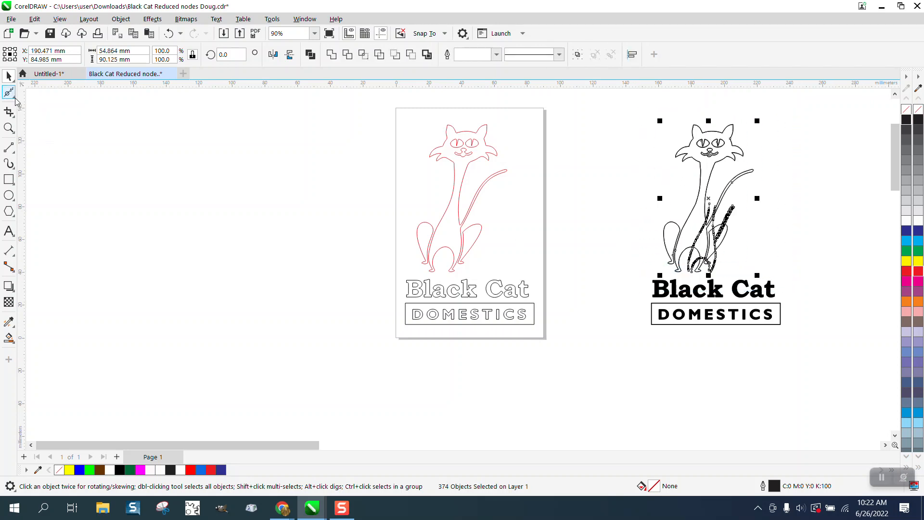
left_click(7, 92)
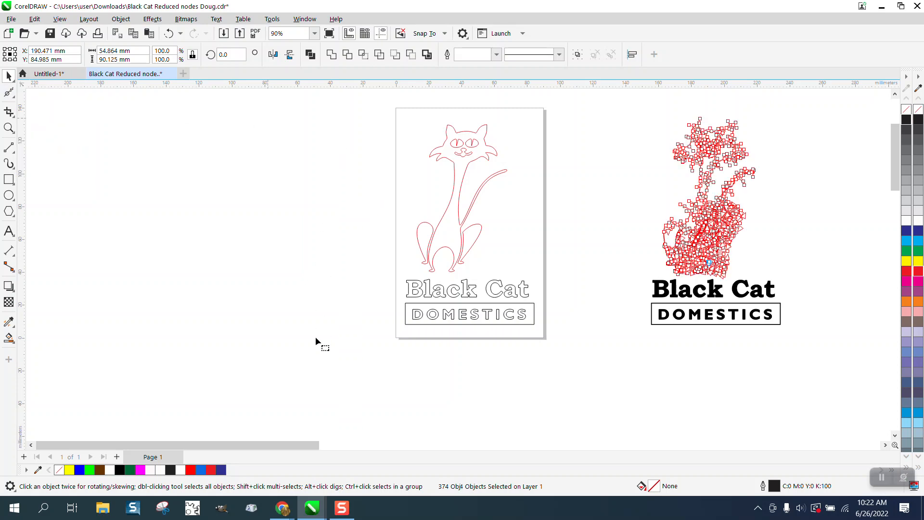
left_click(8, 95)
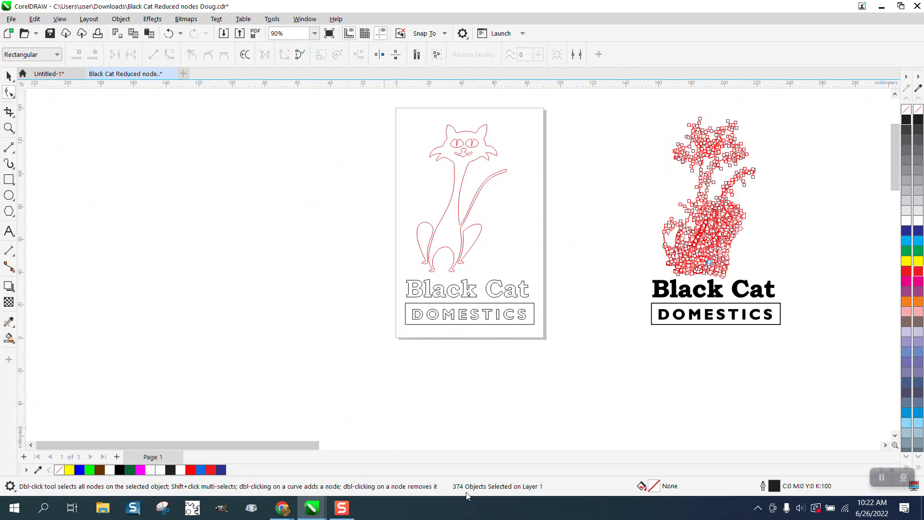
mouse_move(725, 191)
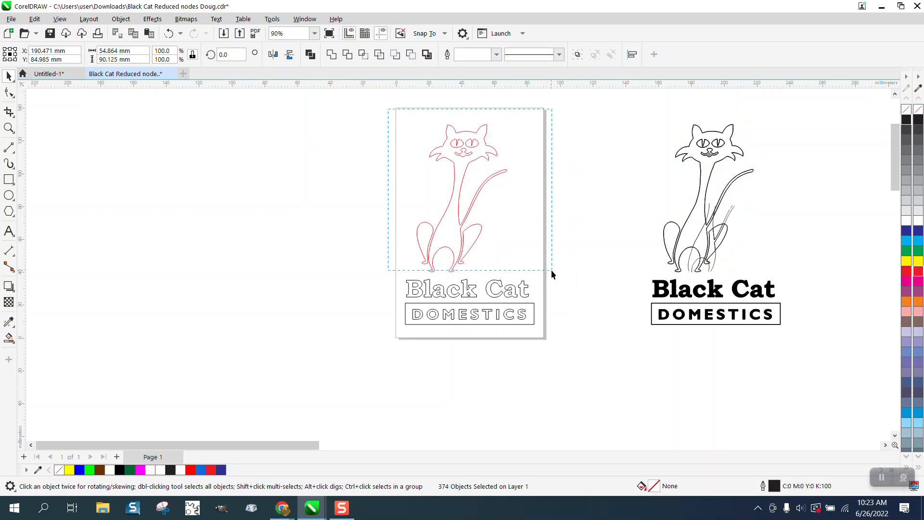
left_click(7, 91)
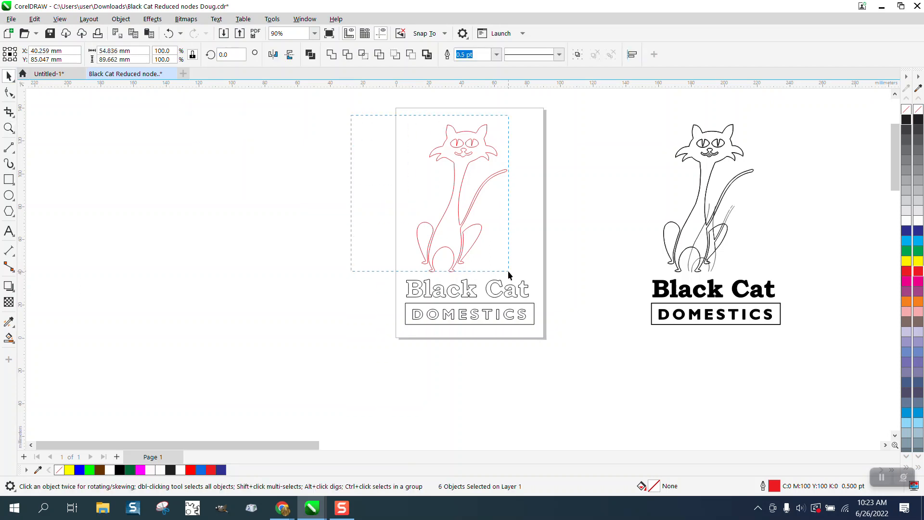
Set the selected traced cat pieces' outline width to Hairline.
left_click(120, 18)
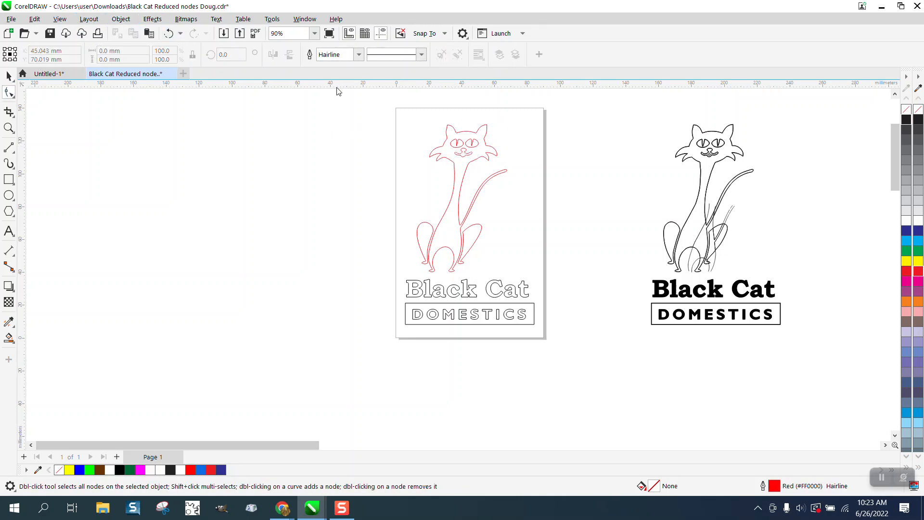
mouse_move(551, 153)
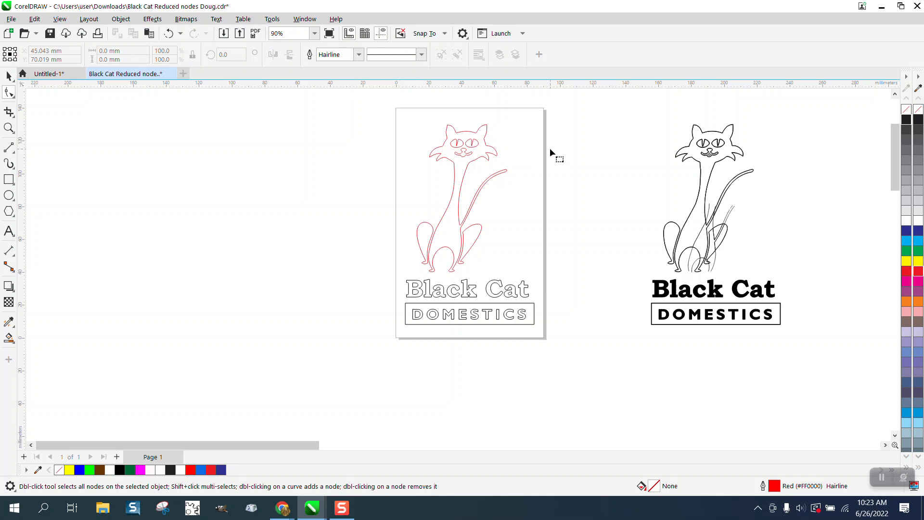
mouse_move(11, 142)
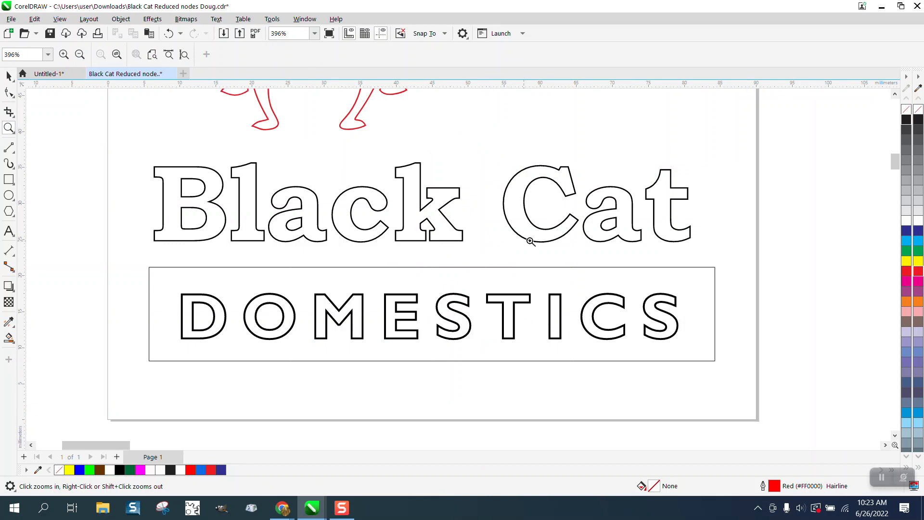
Fill the 'Black Cat' and 'DOMESTICS' lettering with the black palette swatch.
left_click(6, 91)
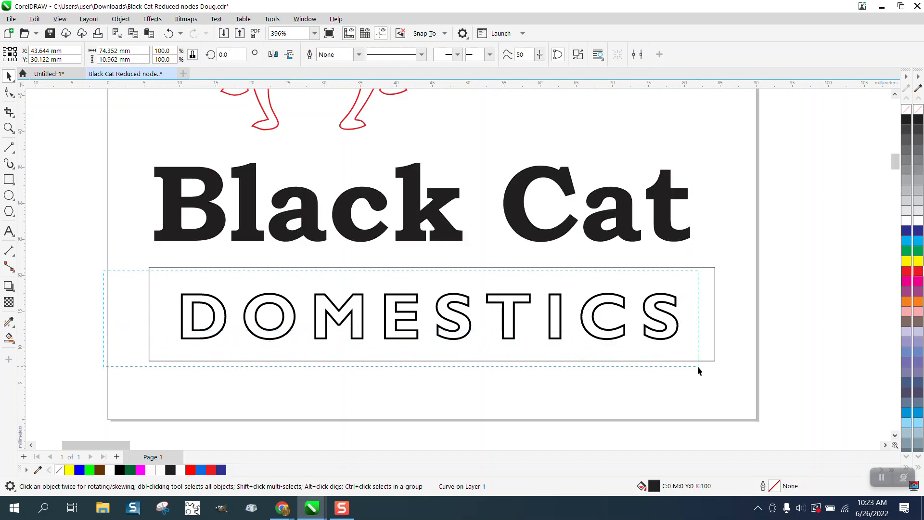
left_click(906, 119)
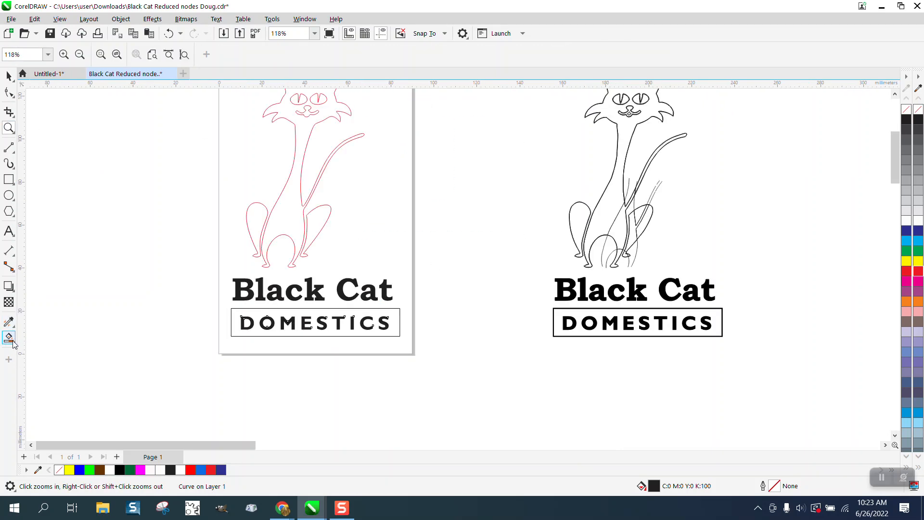
Smart Fill the traced cat outline with black, keeping its eyes and mouth white, and check up close.
left_click(130, 54)
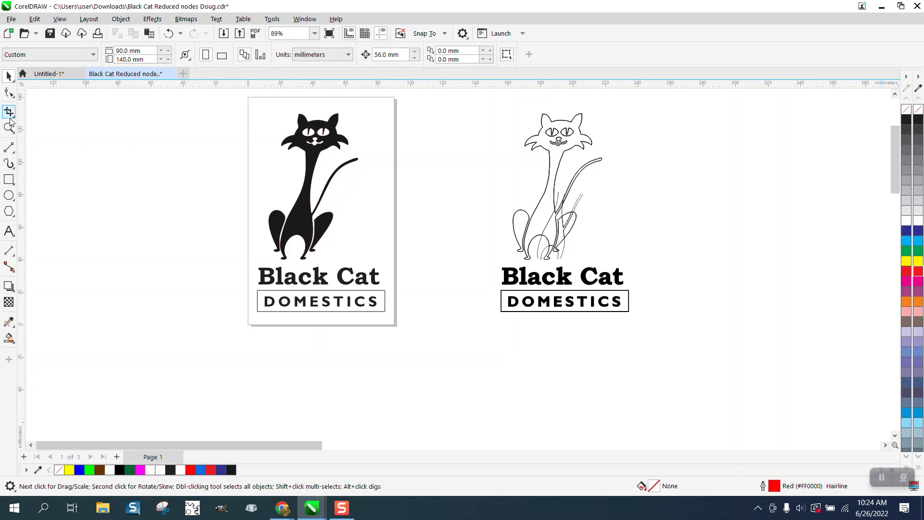
left_click(7, 127)
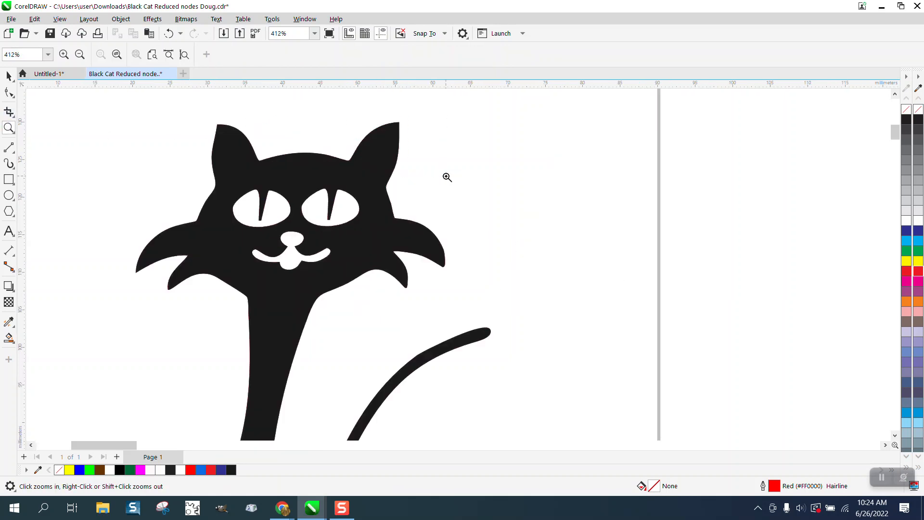
mouse_move(223, 159)
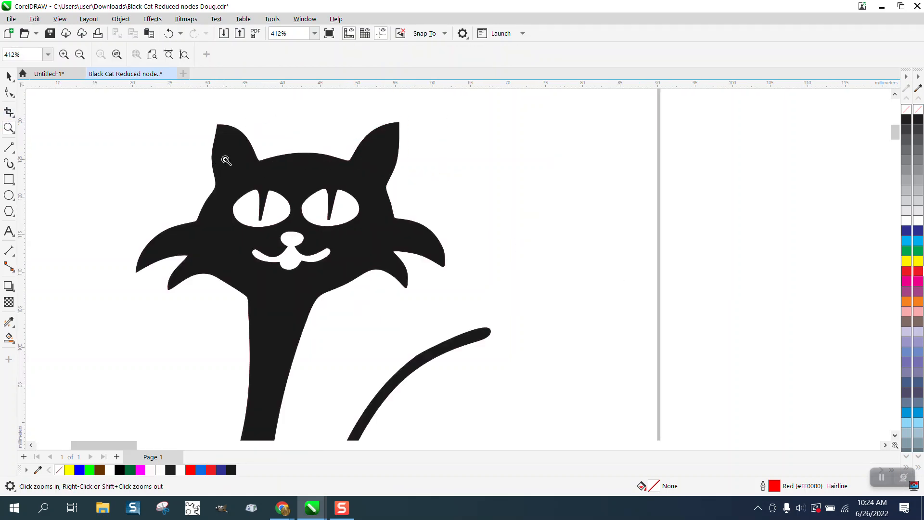